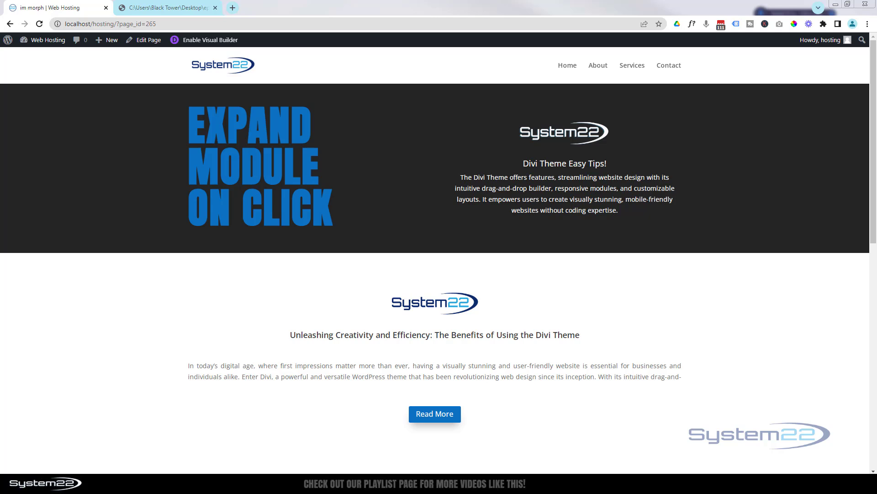
Step: Test the existing article text by expanding and collapsing it several times
scroll("down", 3)
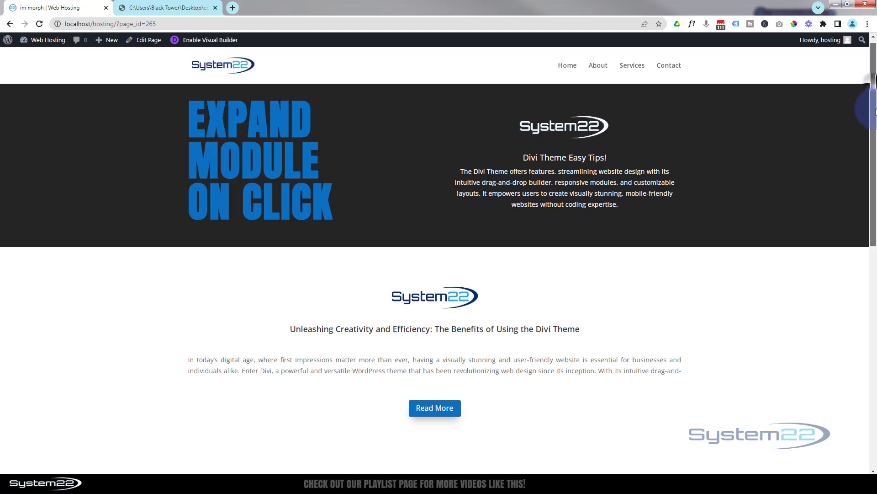
scroll("down", 3)
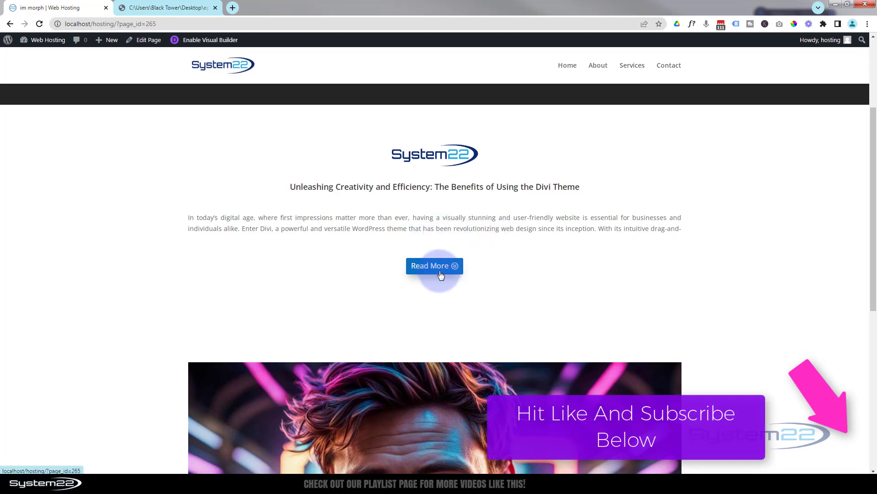
left_click(435, 265)
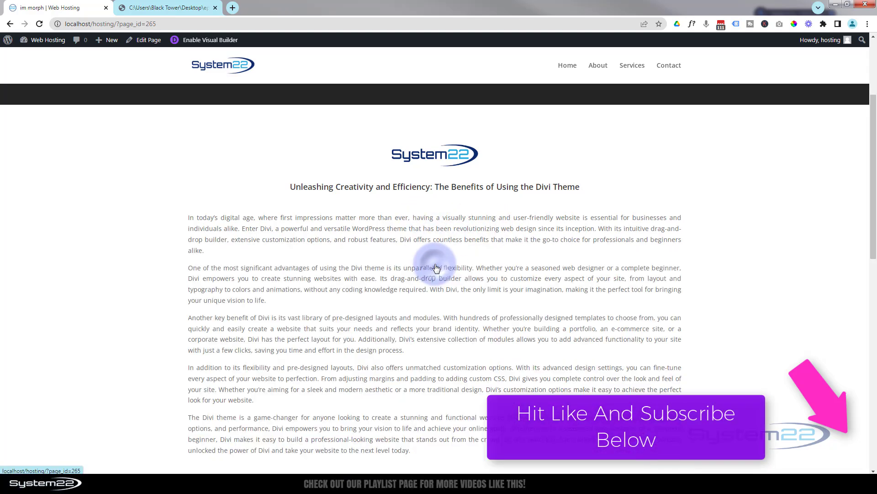
mouse_move(870, 163)
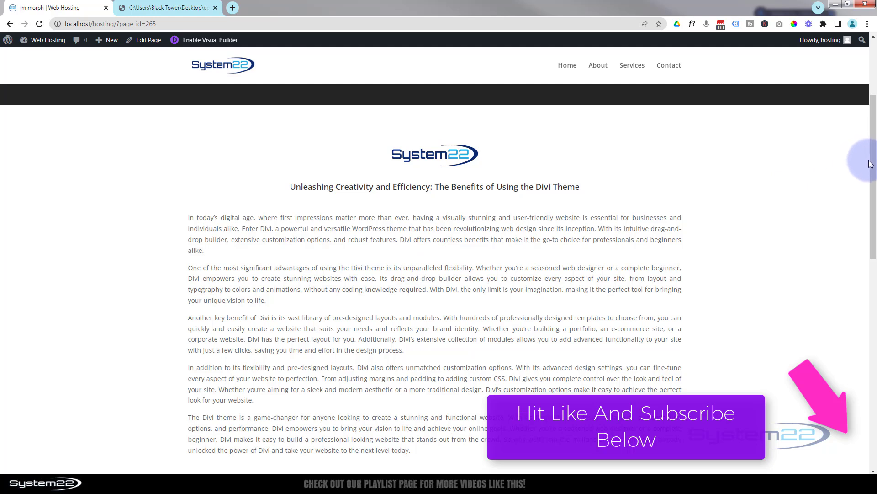
scroll("down", 3)
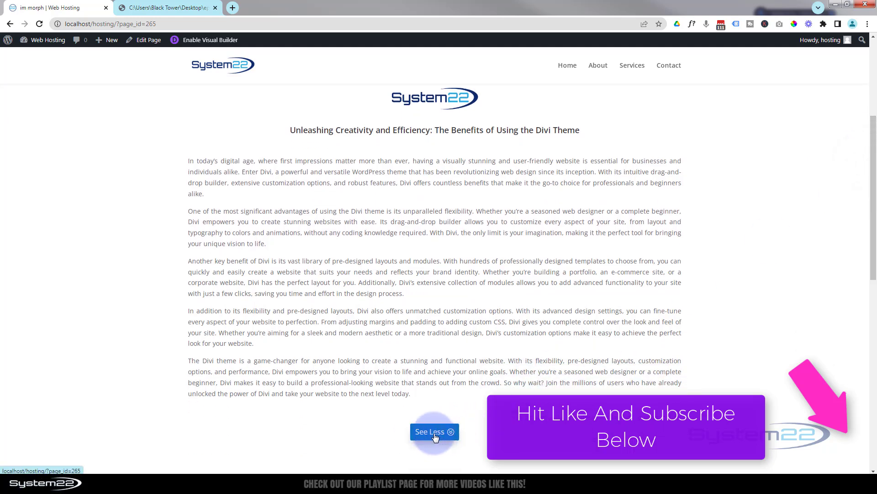
left_click(434, 431)
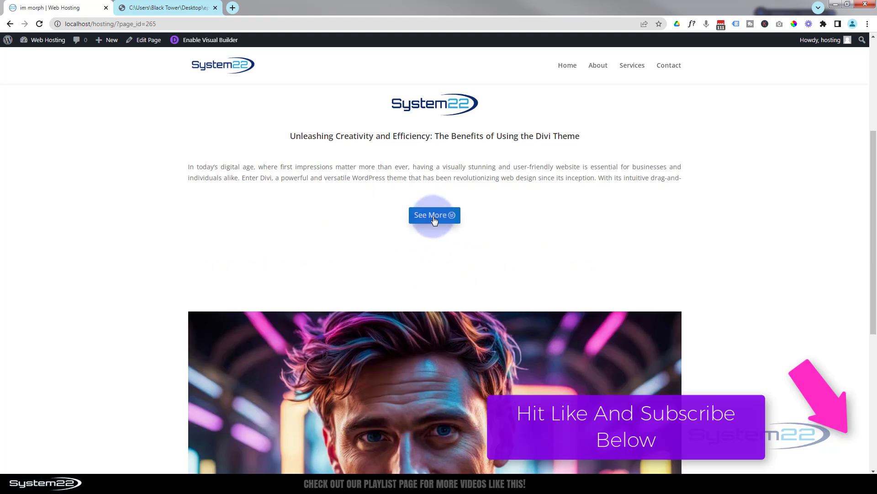
left_click(434, 215)
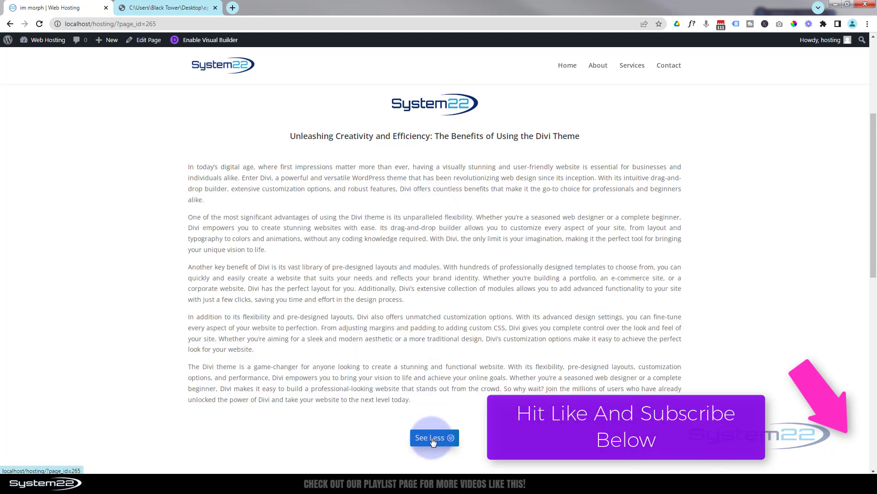
left_click(434, 437)
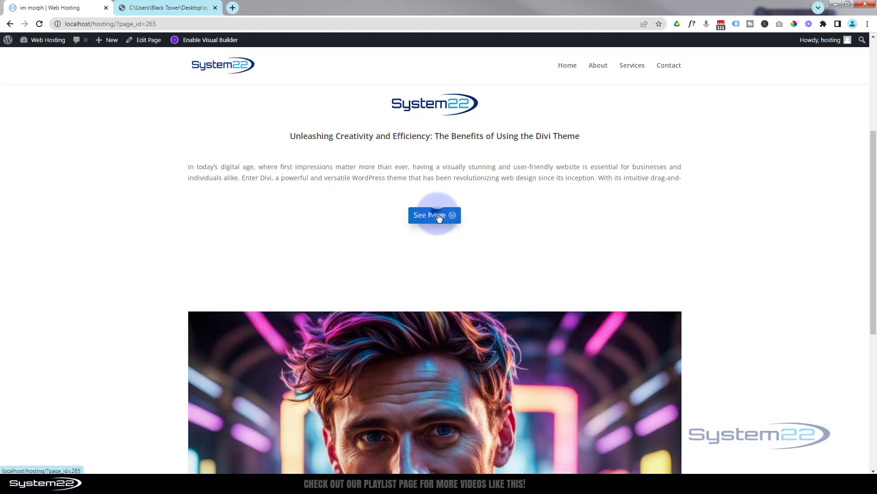
left_click(435, 214)
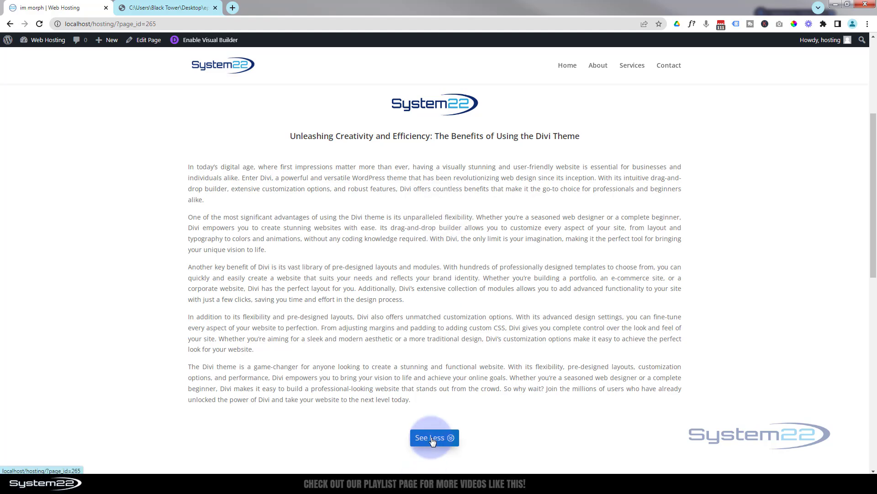
left_click(434, 437)
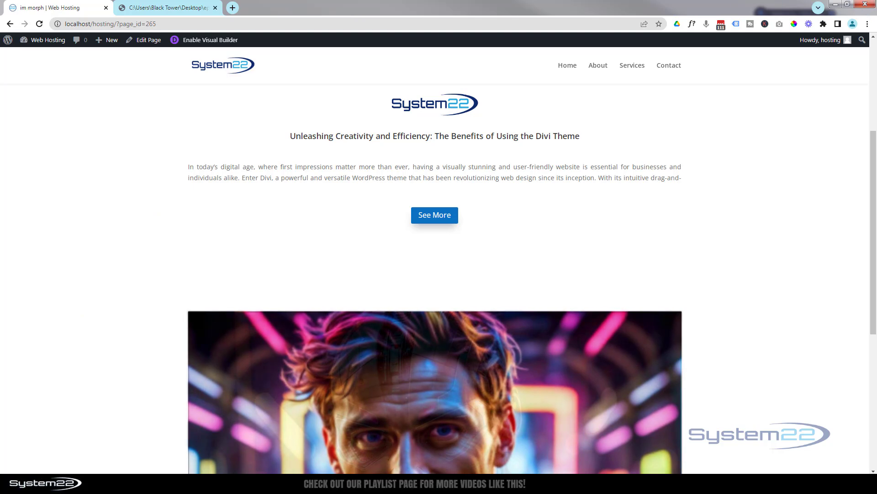
Step: Enable the Visual Builder and delete the logo-and-text row and the Read More button row
left_click(209, 41)
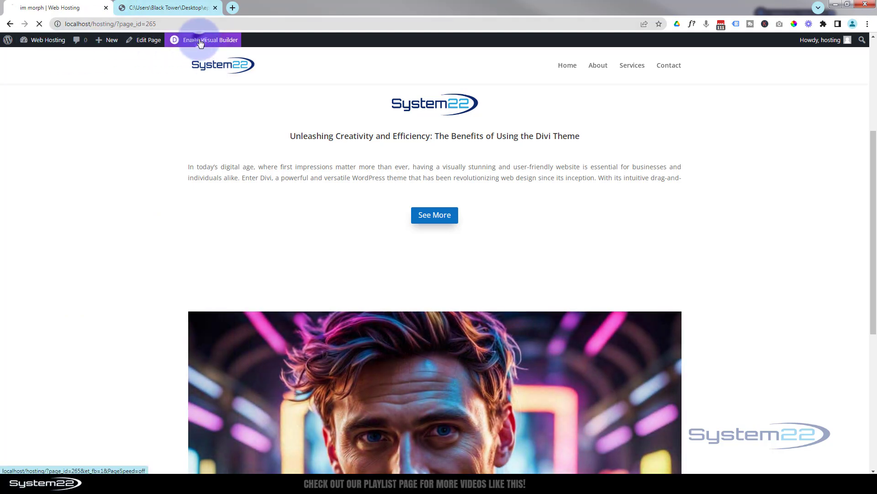
left_click(210, 40)
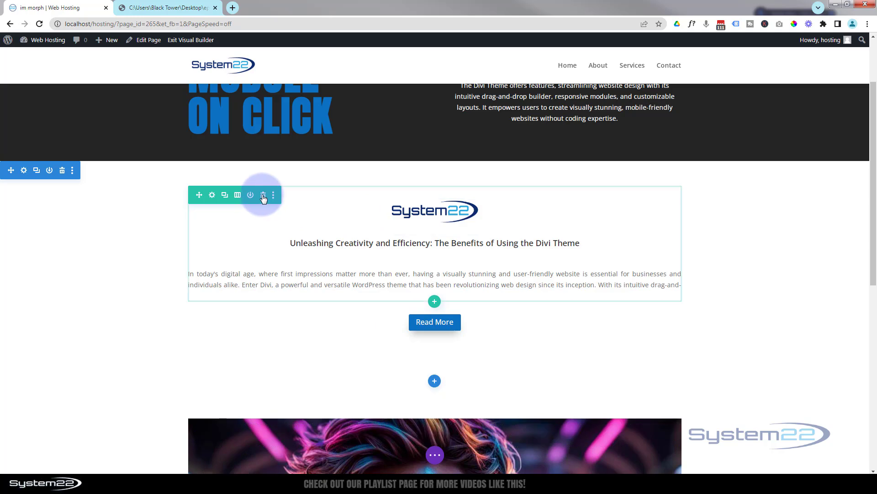
left_click(263, 195)
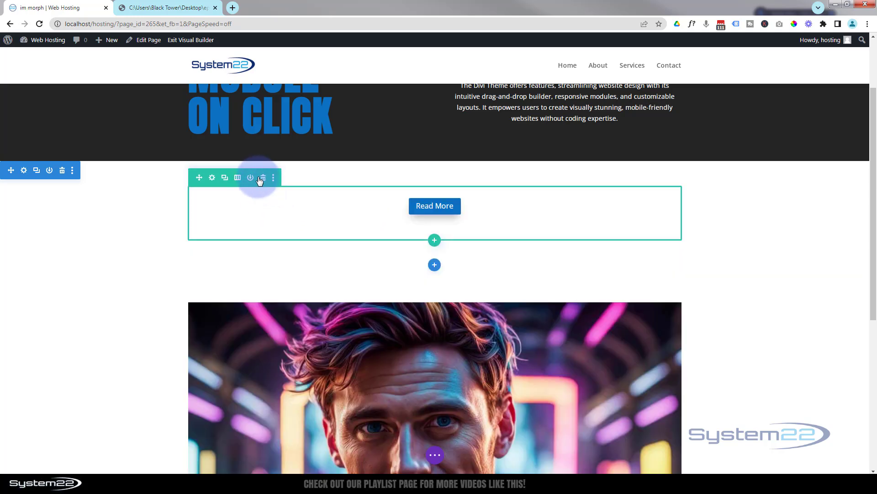
left_click(262, 177)
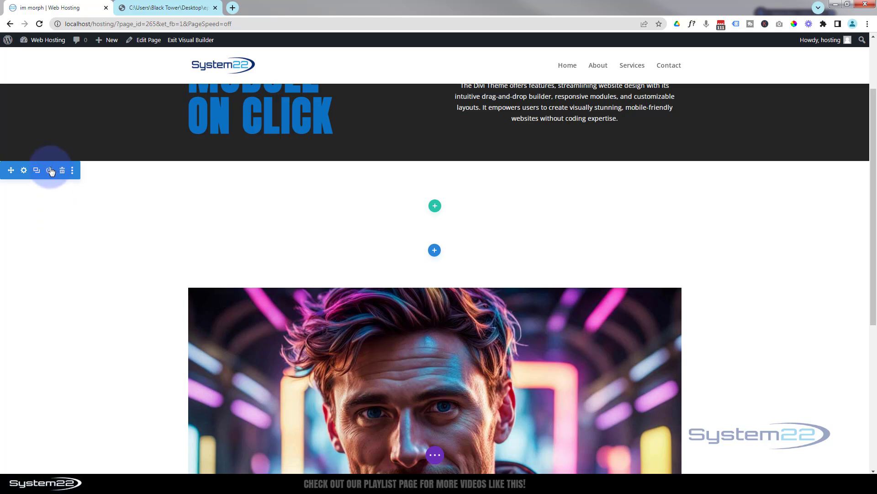
mouse_move(435, 207)
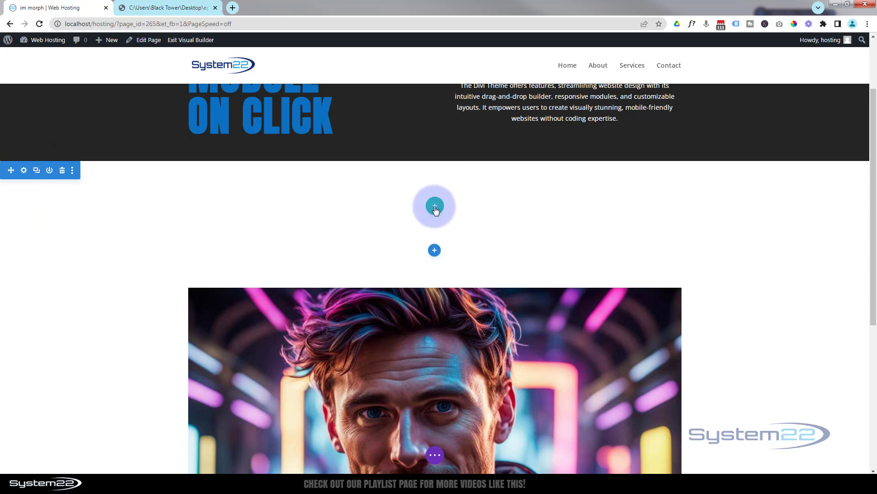
Step: Add a one-column blurb titled 'Unleashing Creativity and Efficiency…' with the System22 logo image
left_click(434, 206)
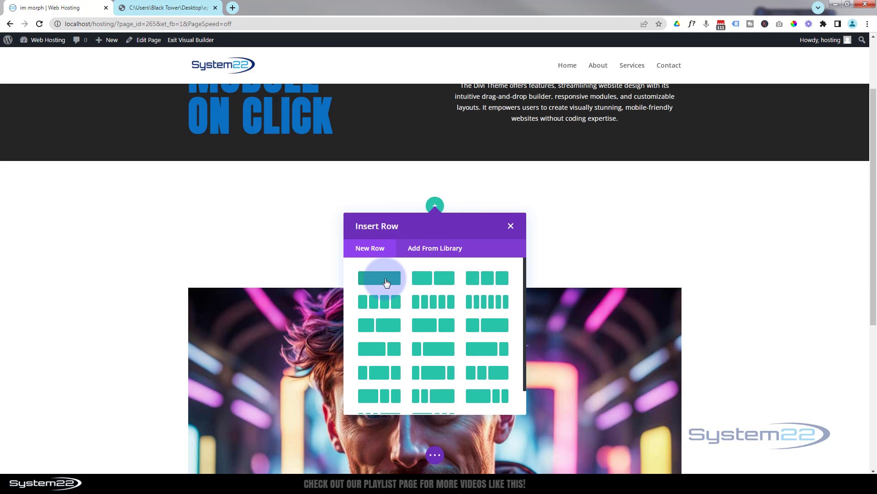
left_click(379, 278)
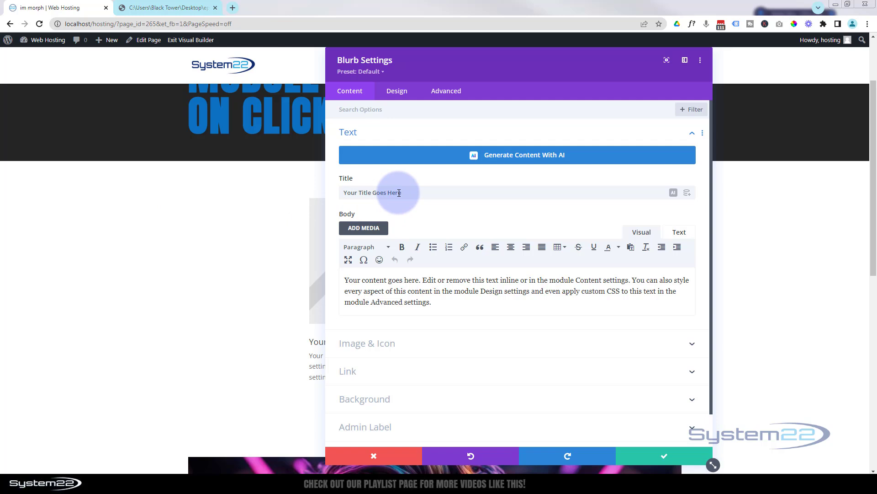
type("Unleashing Creativity and Efficiency: The Benefits of Using the Divi Theme")
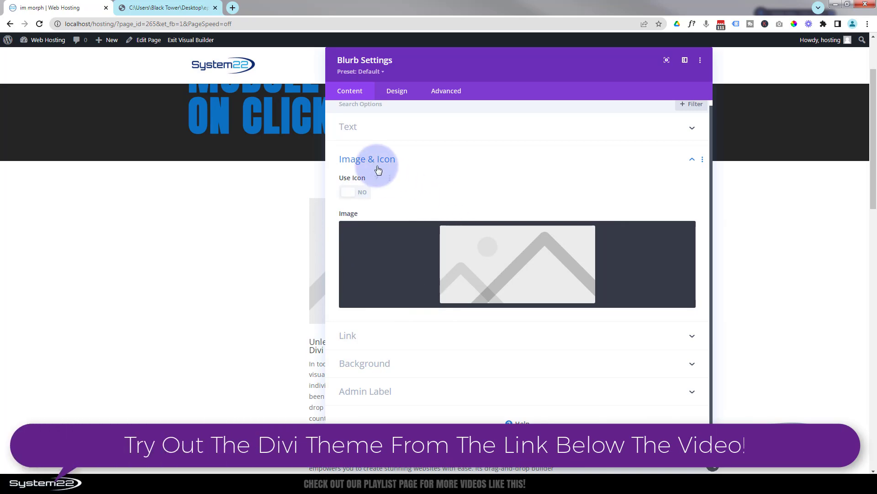
left_click(517, 264)
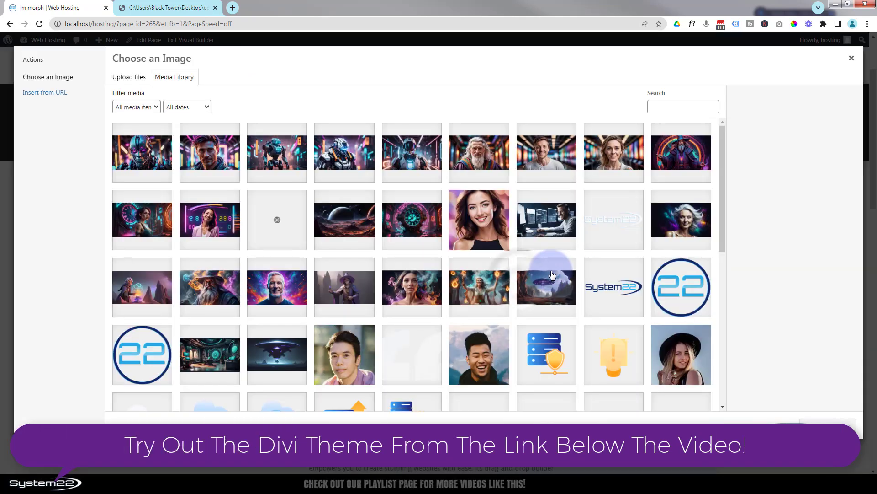
left_click(613, 287)
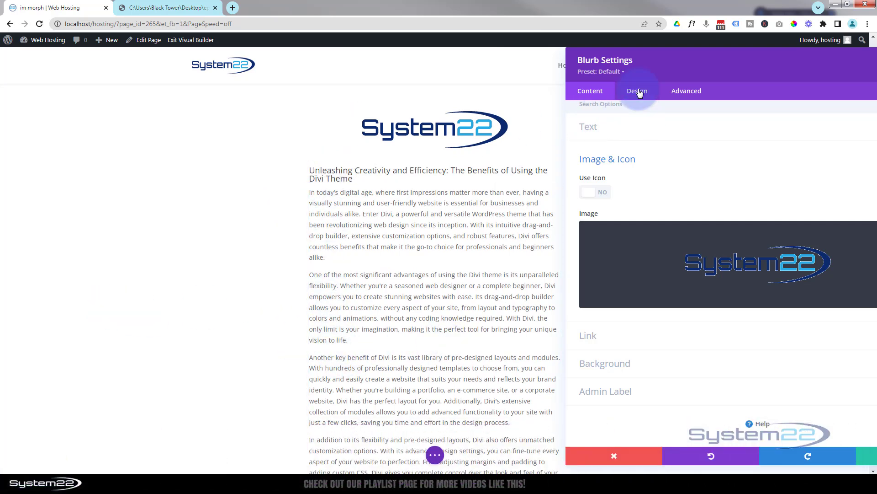
Step: Stretch the blurb content to full width and set the logo size to 200px
left_click(637, 91)
type("100")
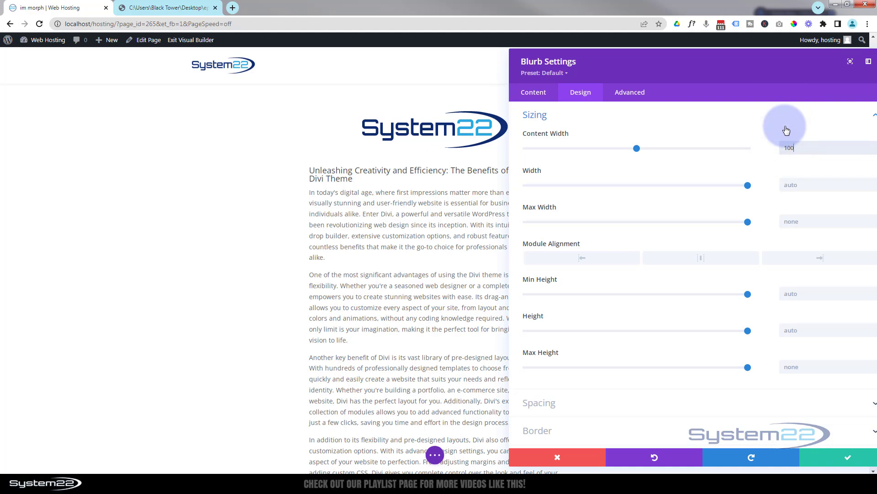
left_click_drag(636, 148, 547, 148)
type("%")
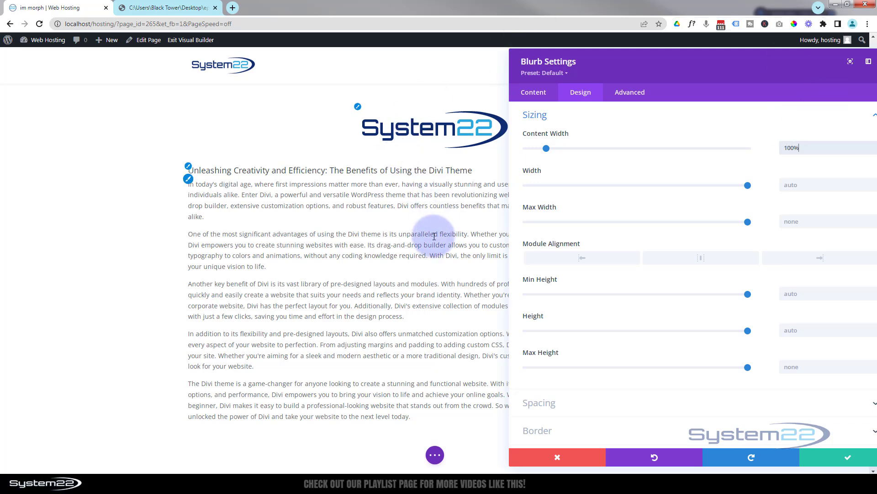
mouse_move(540, 212)
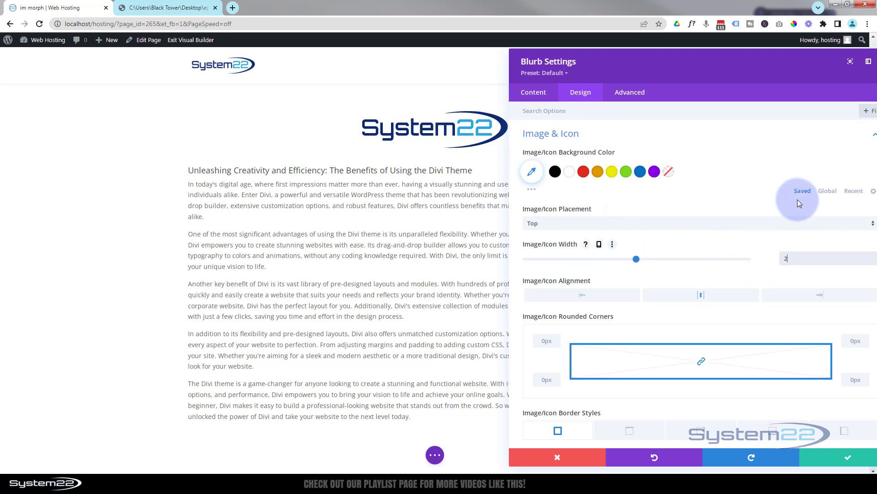
type("200px")
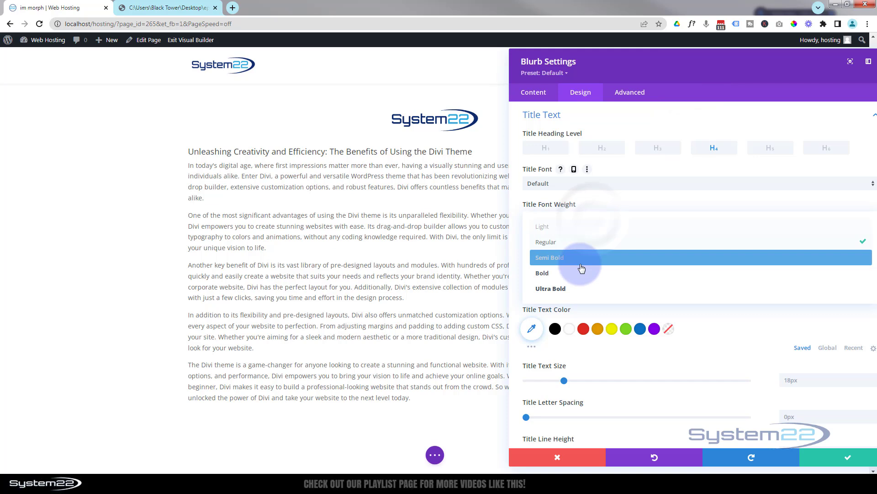
Step: Make the blurb title semi-bold and centred, with a 2.6em line height
left_click(549, 257)
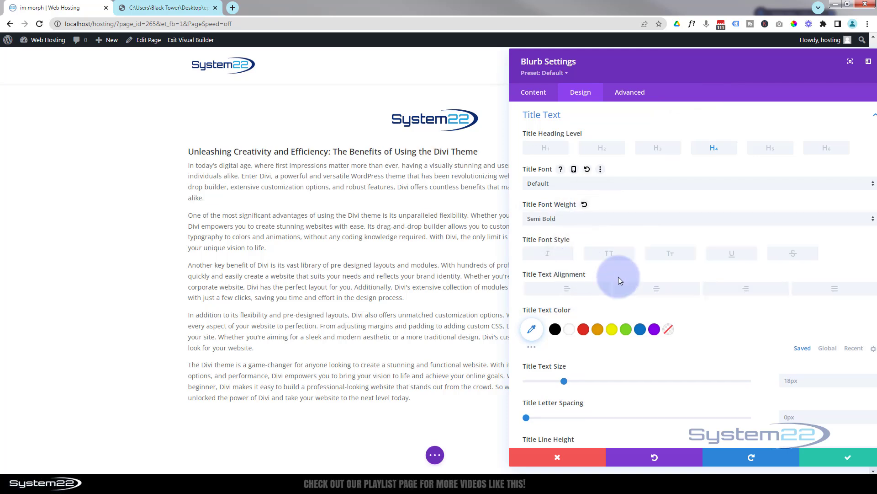
left_click(656, 288)
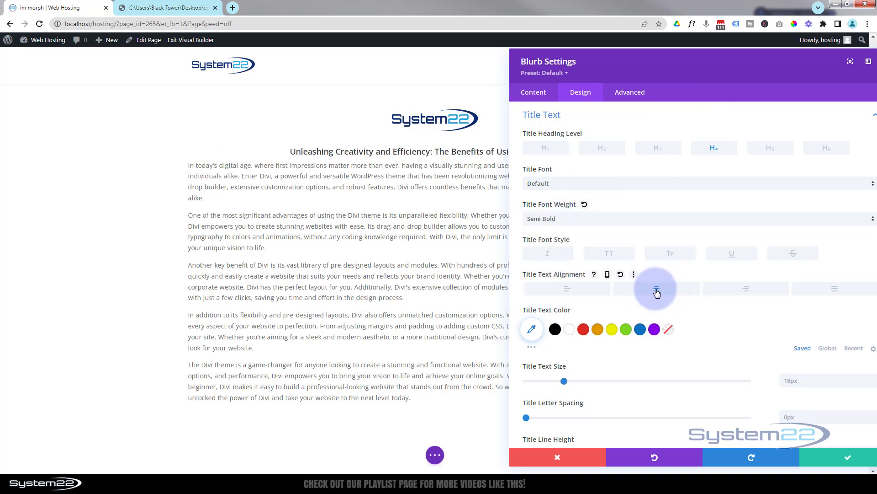
scroll("down", 3)
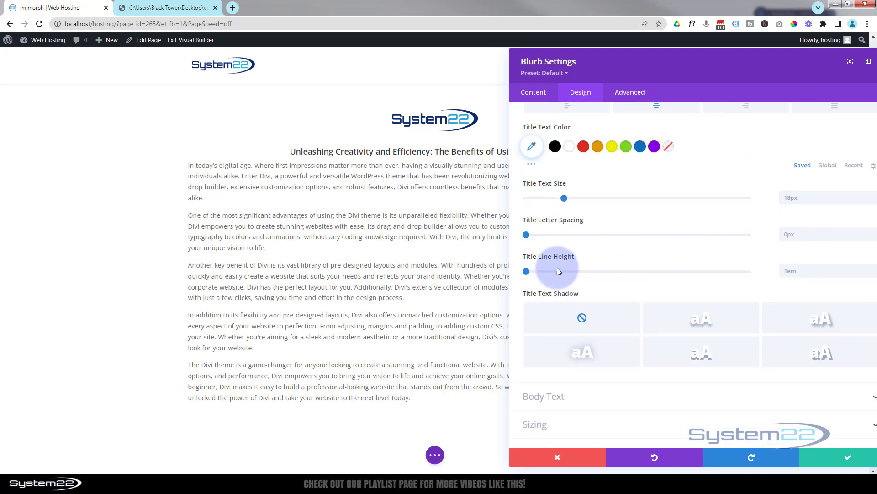
left_click_drag(525, 271, 603, 271)
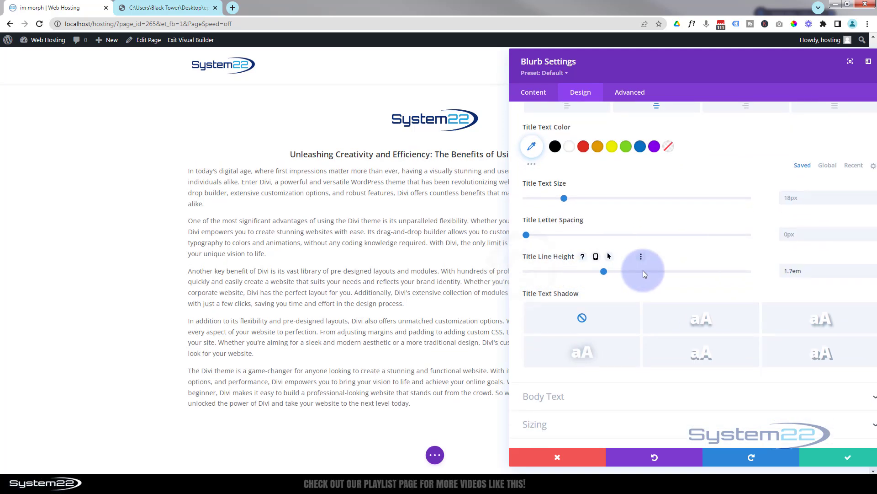
left_click_drag(603, 271, 704, 271)
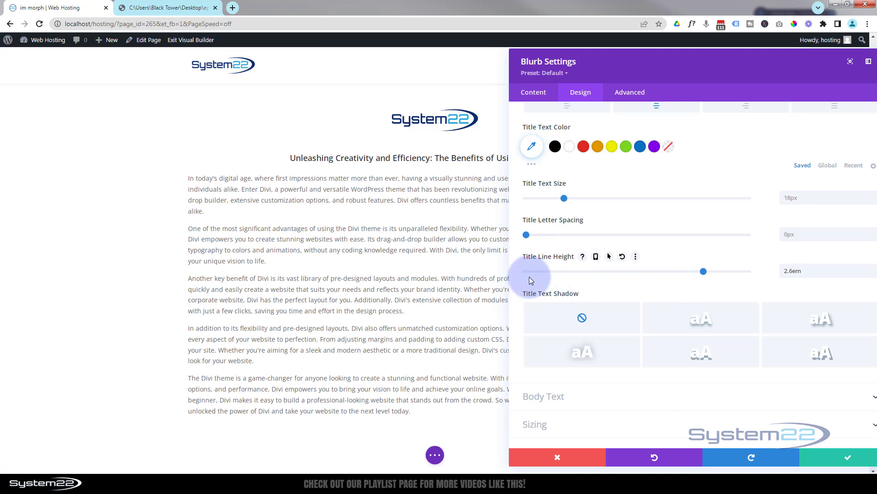
mouse_move(830, 460)
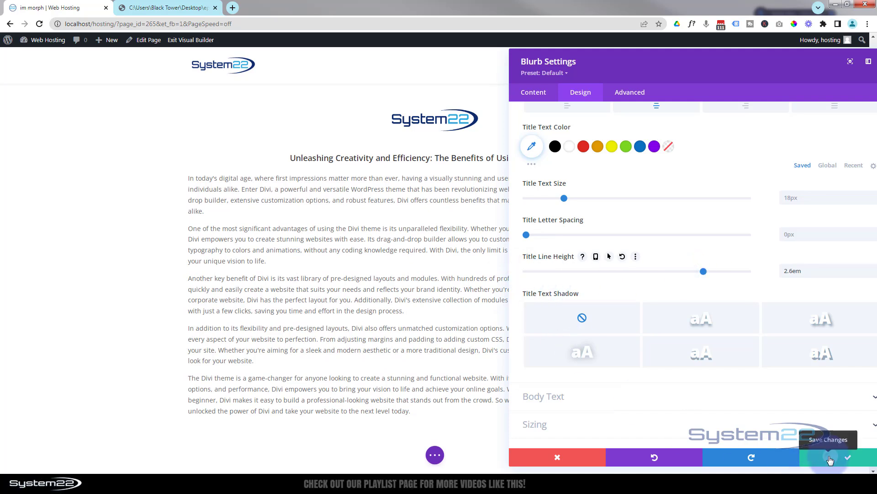
Step: Save the blurb and insert a new one-column row below it
left_click(847, 458)
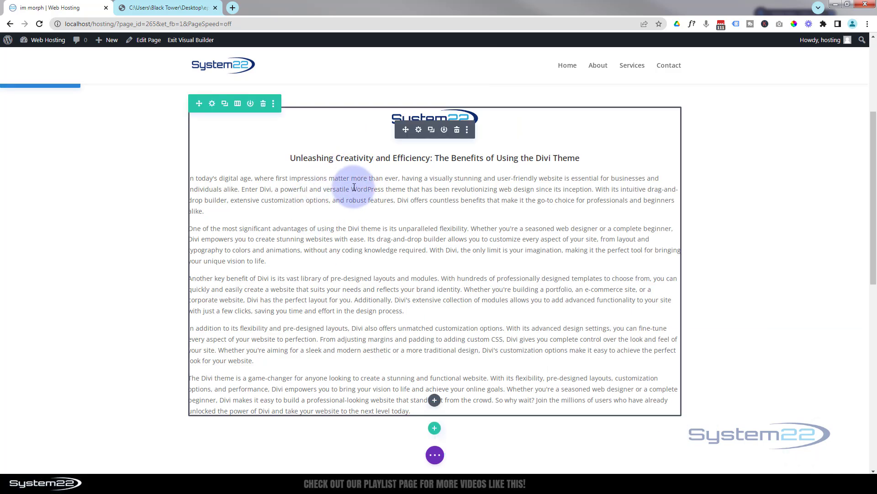
mouse_move(357, 183)
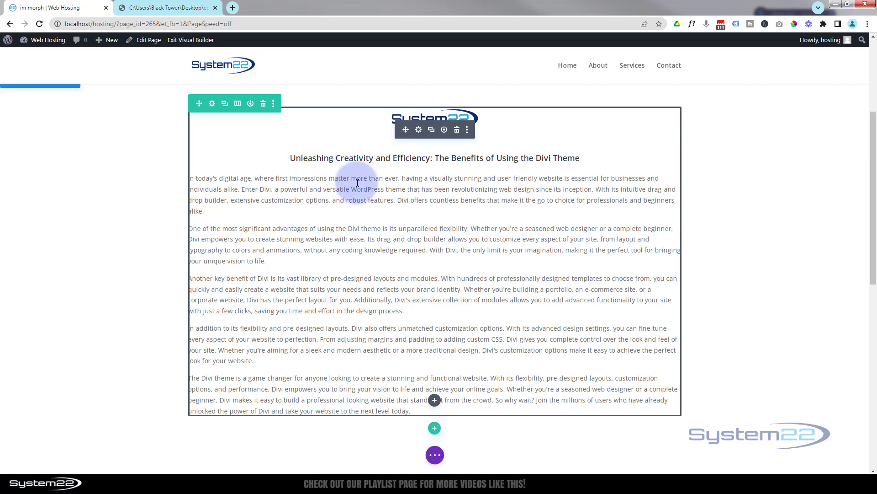
mouse_move(440, 187)
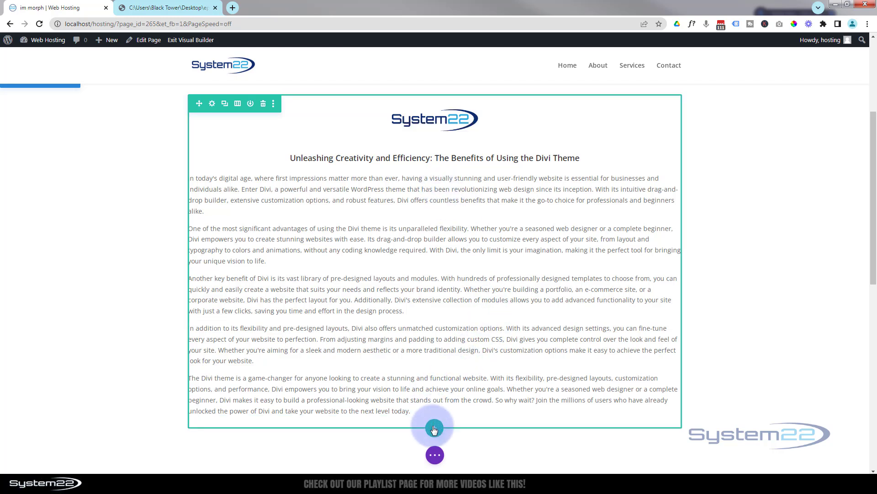
left_click(435, 428)
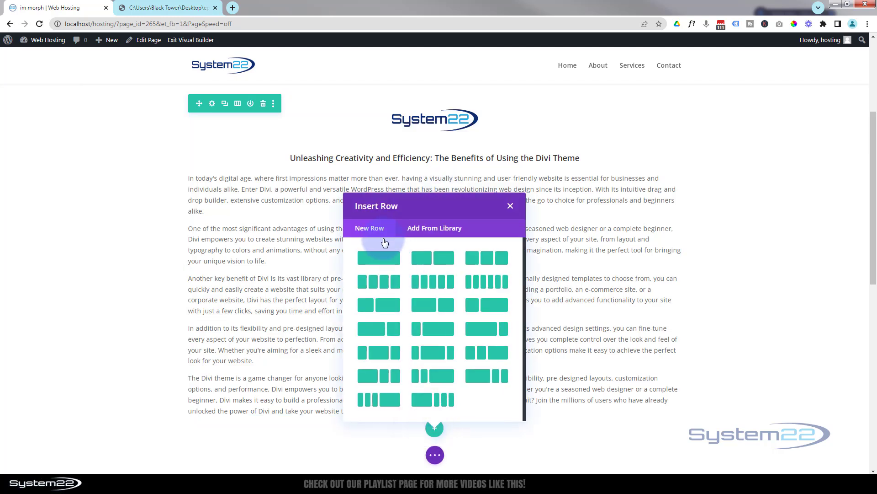
left_click(379, 257)
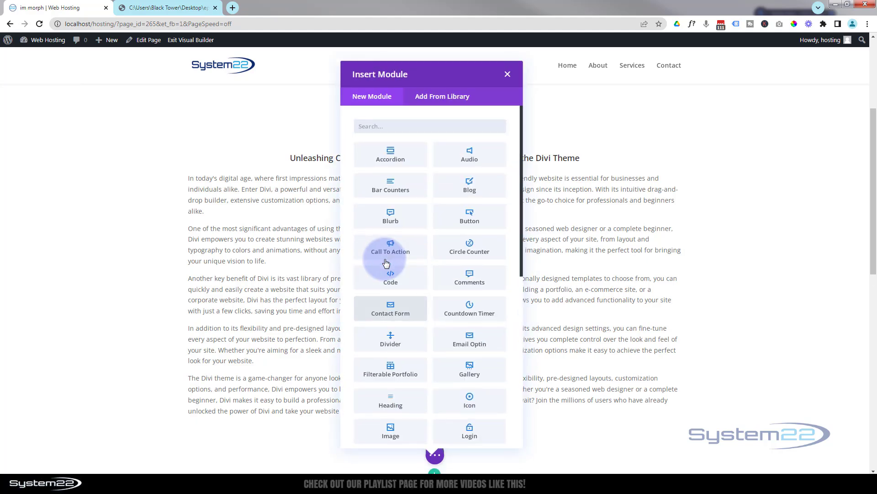
mouse_move(474, 225)
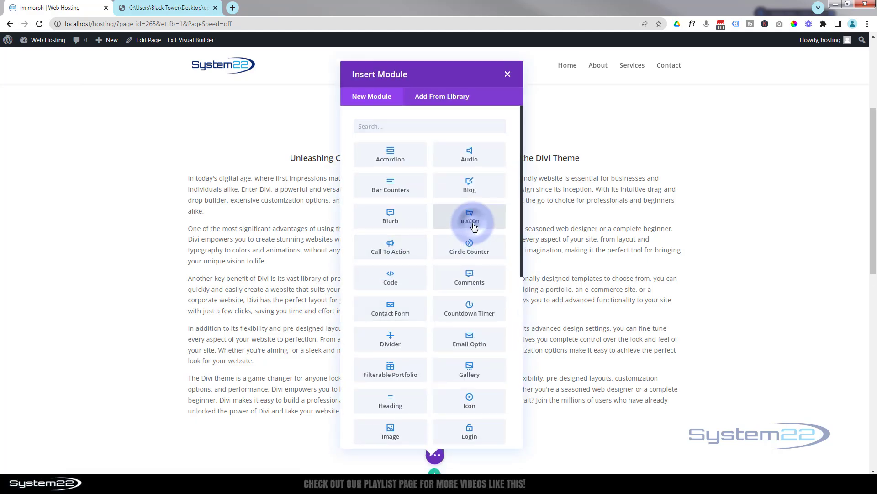
Step: Add a Button module with the text 'Show More'
left_click(469, 217)
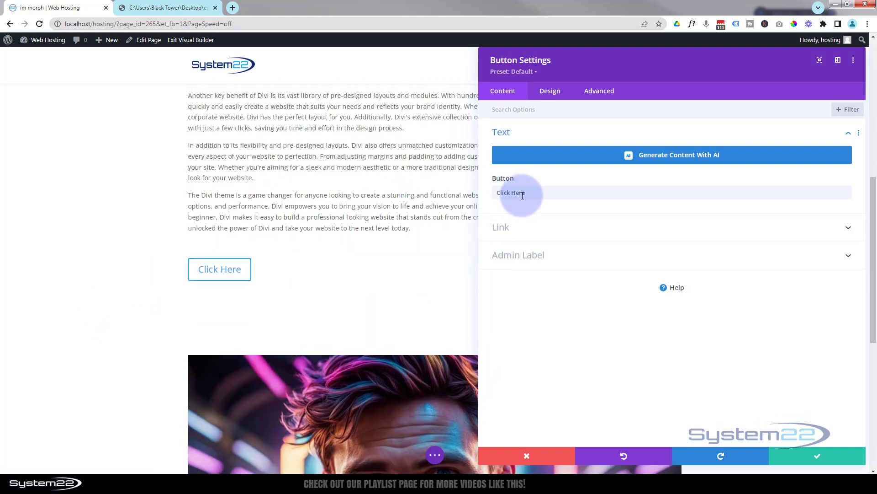
left_click(523, 193)
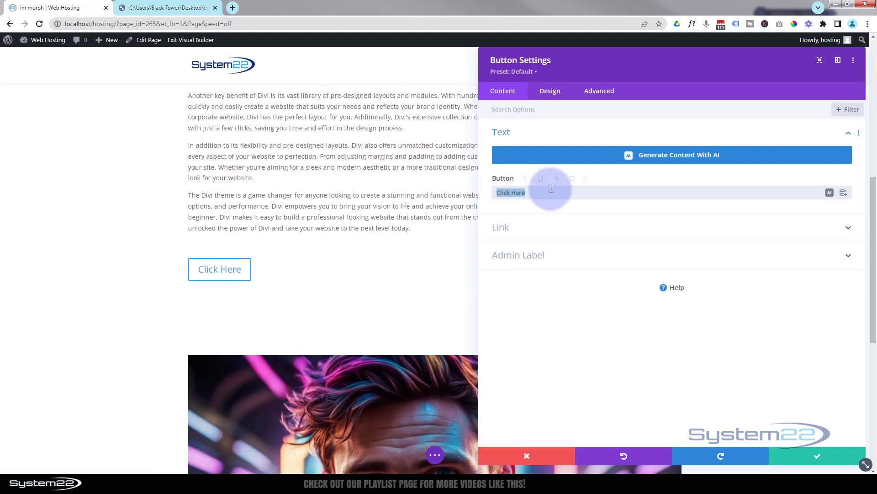
type("s")
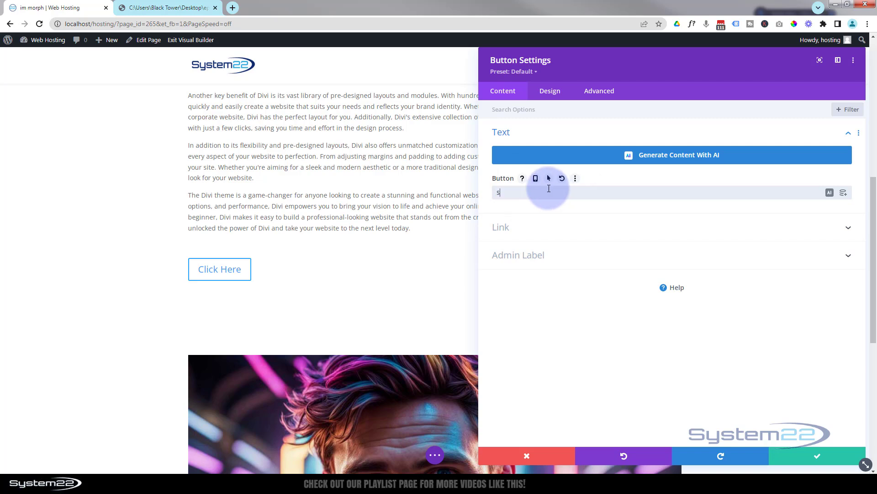
type("how M")
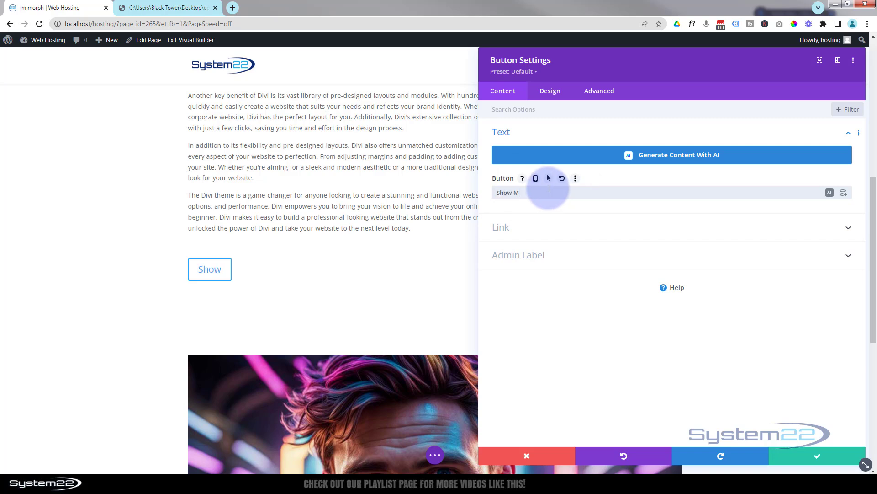
type("ore")
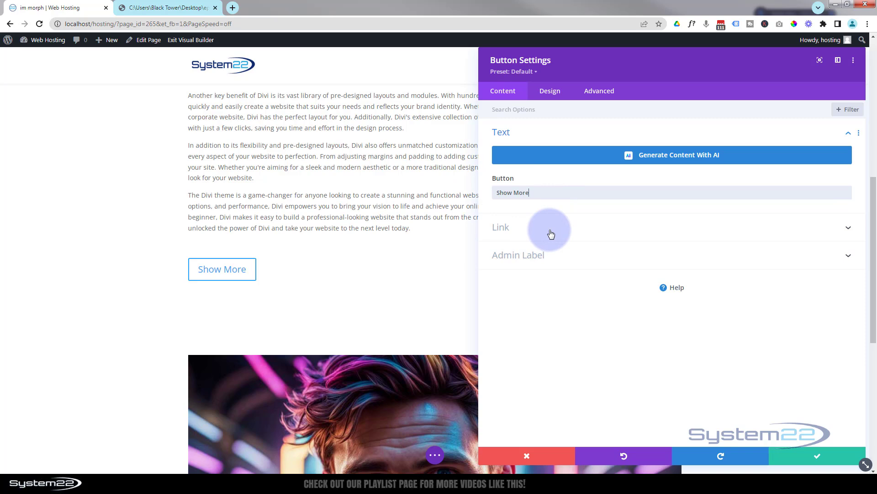
Step: Centre the button with custom 16px white text, blue background, purple hover background
left_click(550, 90)
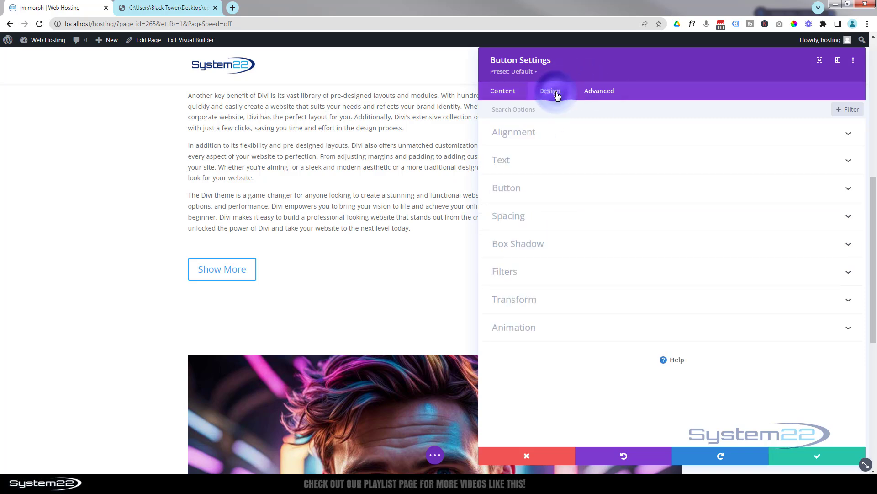
left_click(513, 132)
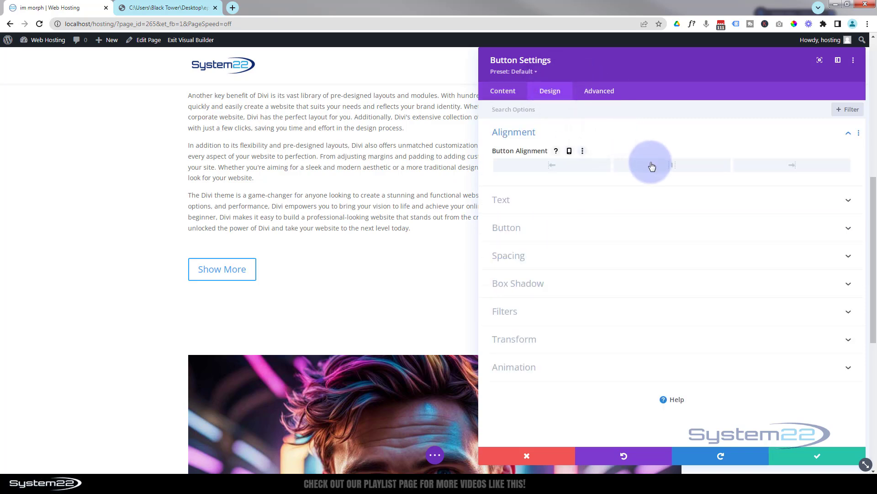
left_click(506, 227)
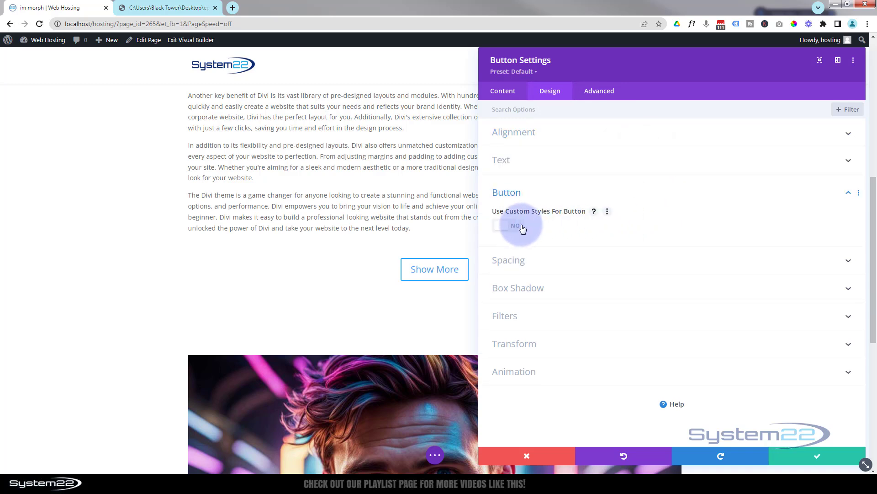
left_click(508, 225)
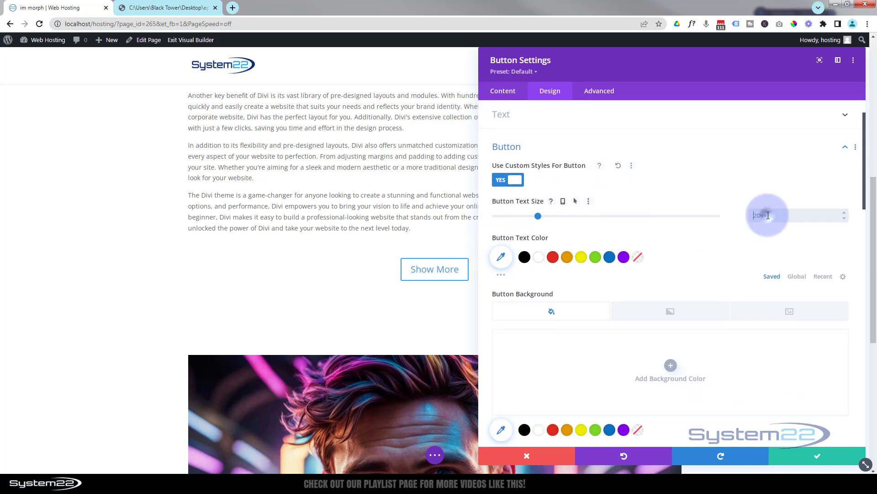
type("16")
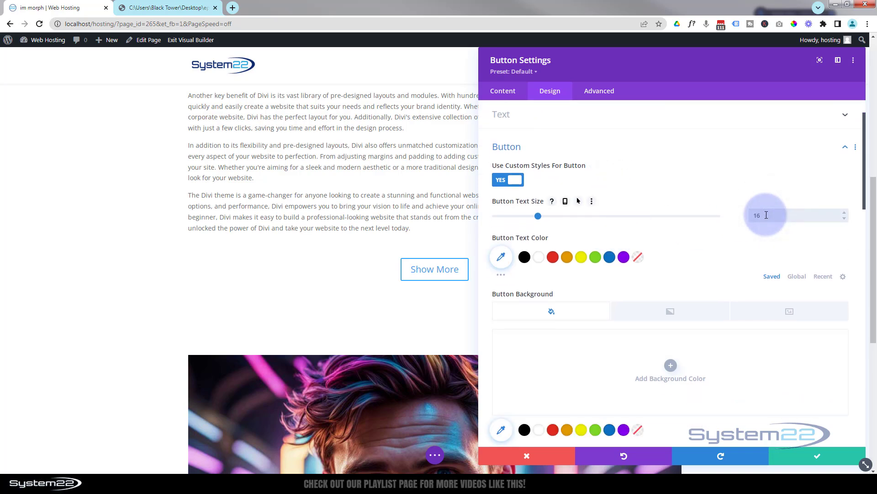
left_click(553, 257)
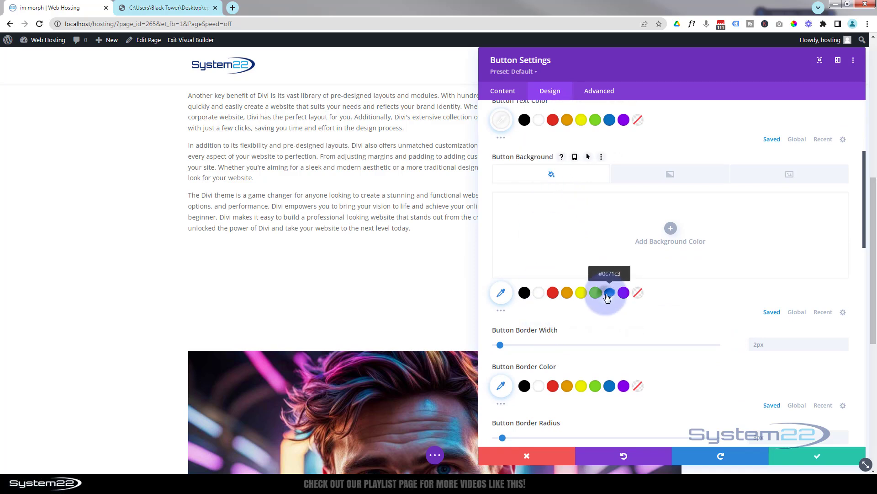
left_click(610, 292)
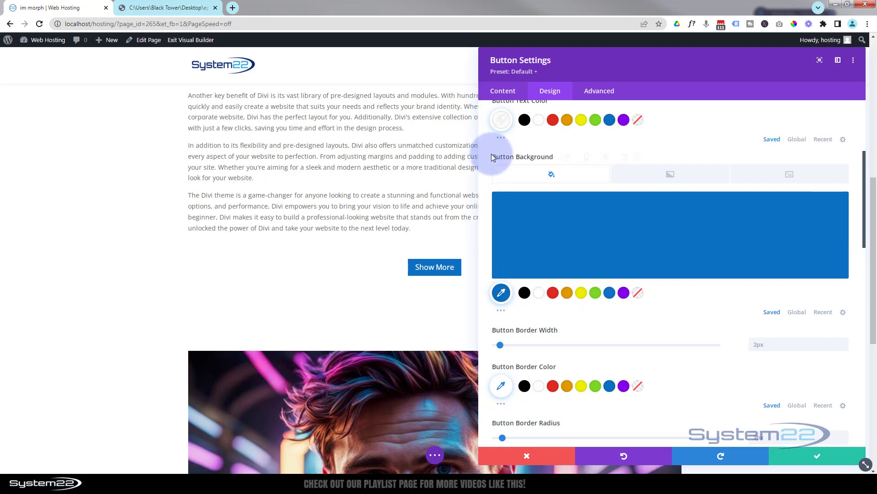
mouse_move(504, 161)
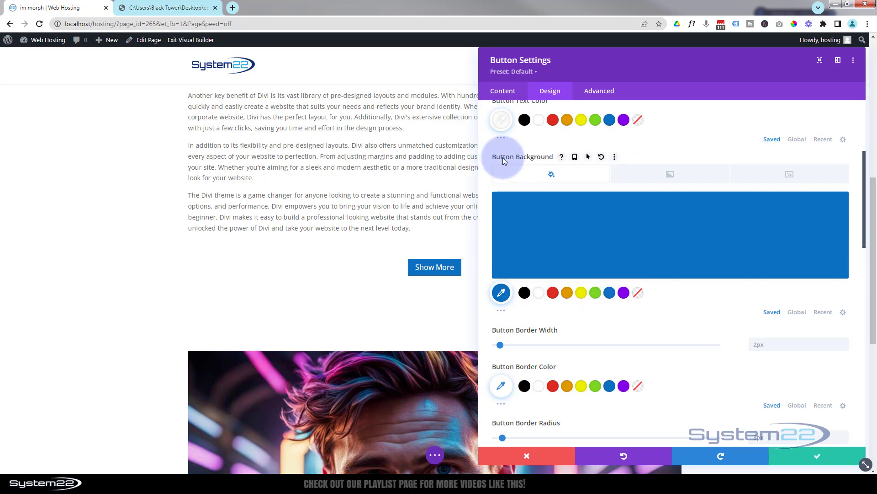
mouse_move(484, 198)
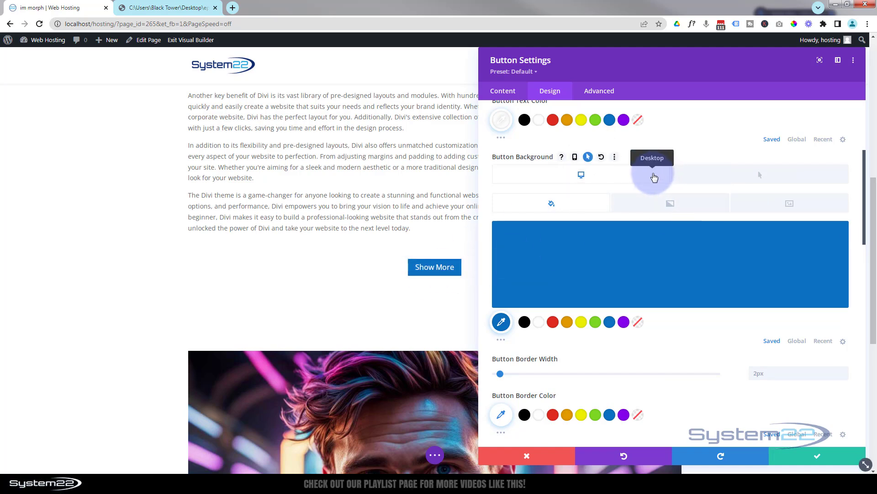
mouse_move(772, 176)
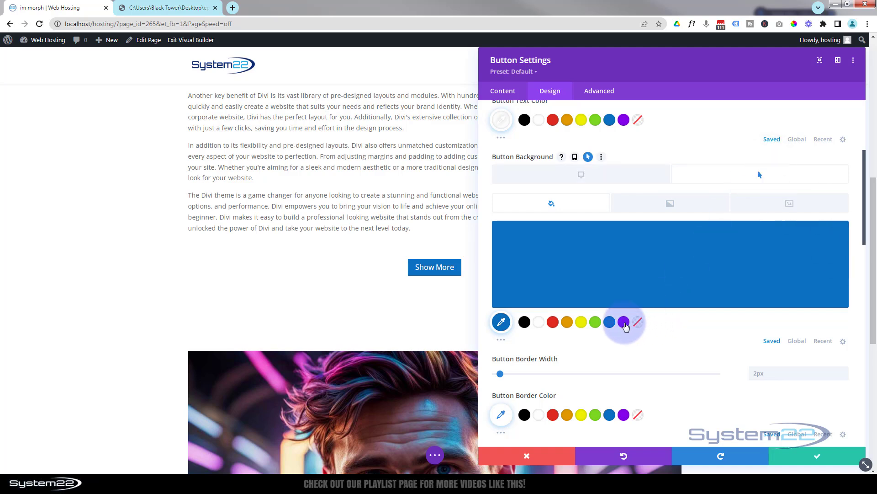
left_click(624, 322)
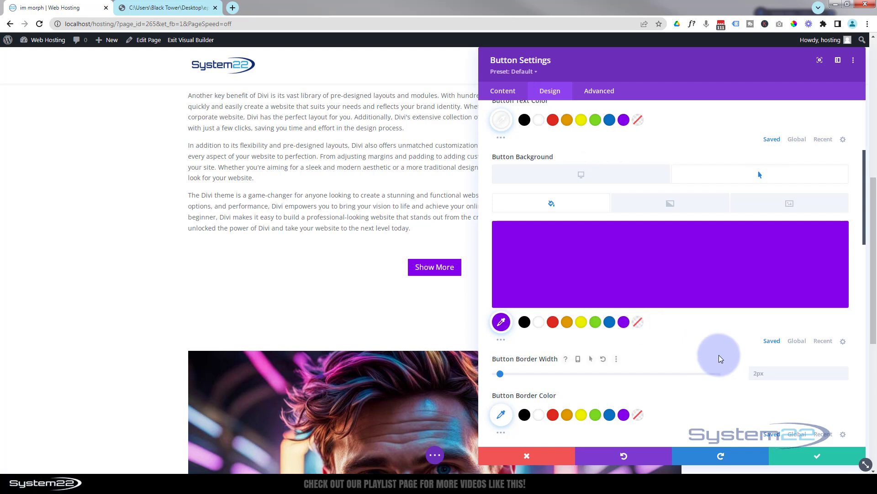
Step: Finish the Show More button's styling options and save its settings
scroll("down", 3)
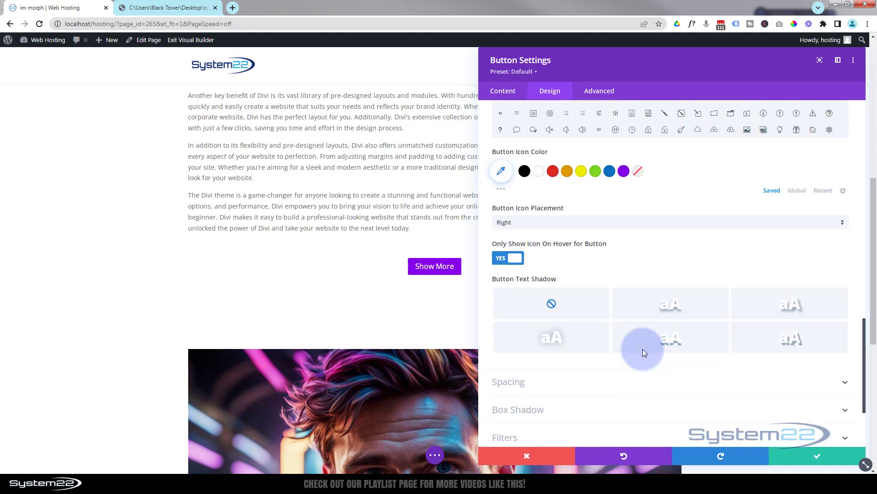
scroll("down", 3)
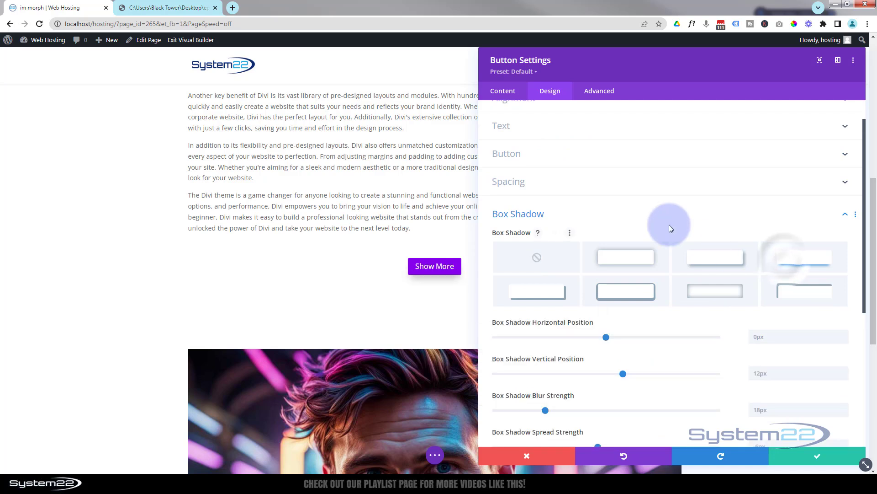
mouse_move(644, 165)
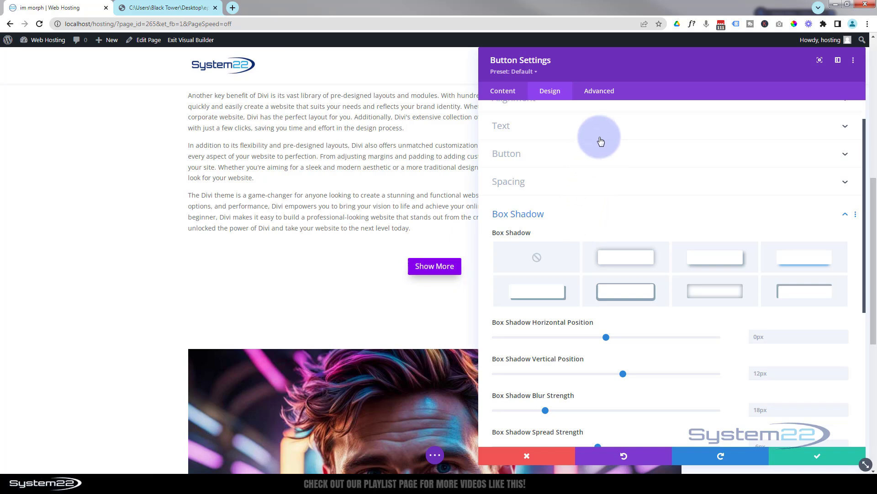
left_click(506, 153)
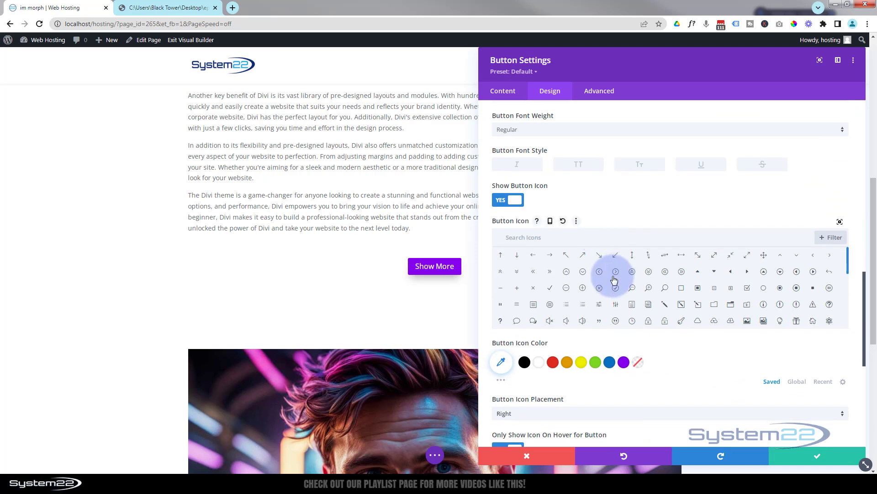
mouse_move(636, 333)
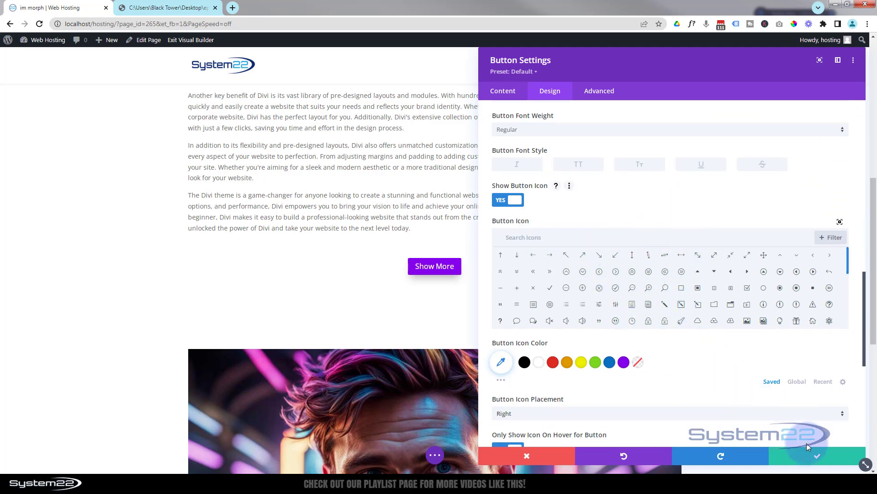
left_click(817, 456)
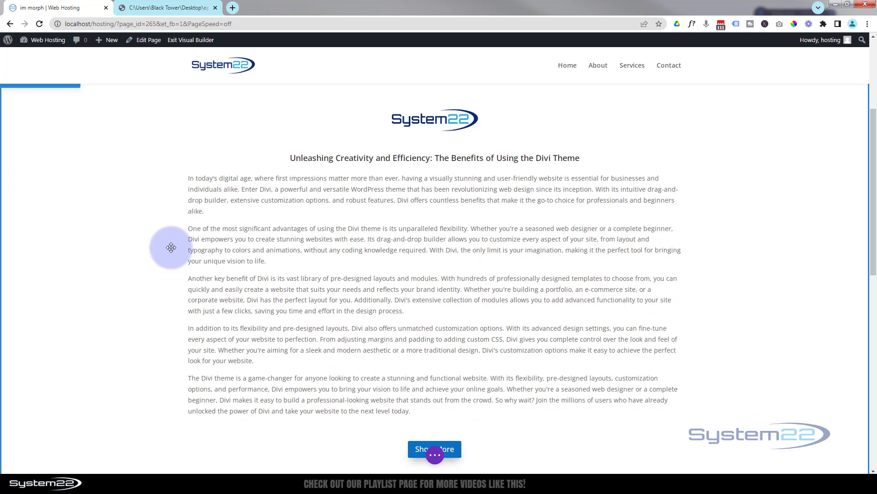
Step: Insert a Code module below the Show More button and bring up the toggle-code PDF
scroll("down", 3)
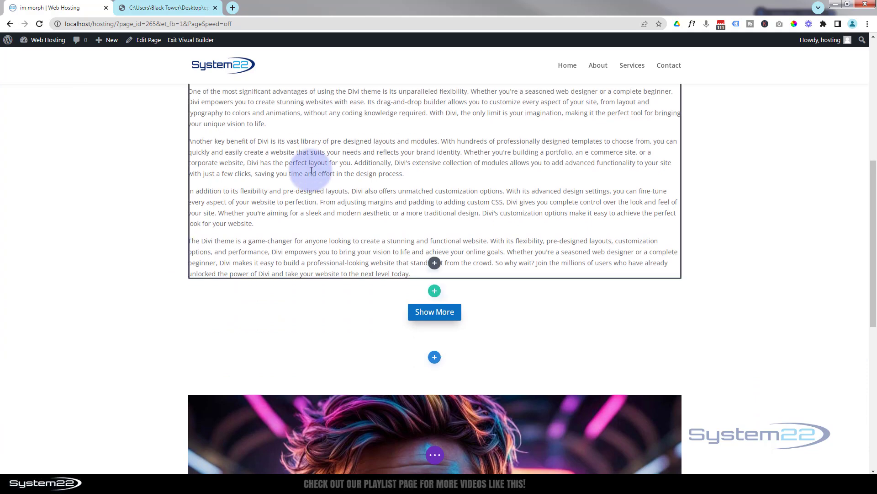
scroll("down", 3)
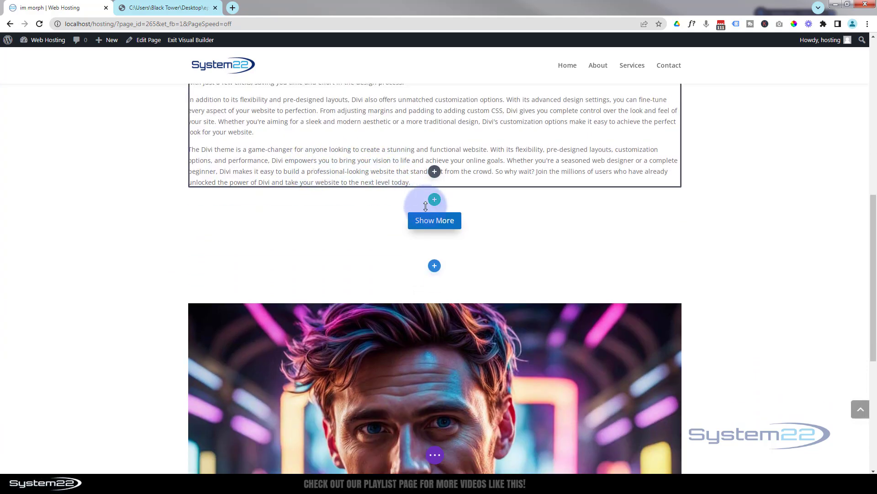
left_click(434, 220)
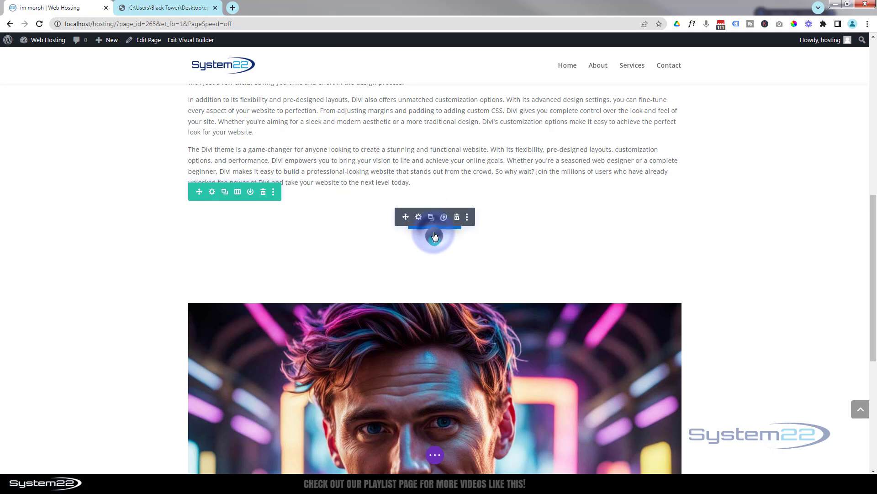
left_click(434, 235)
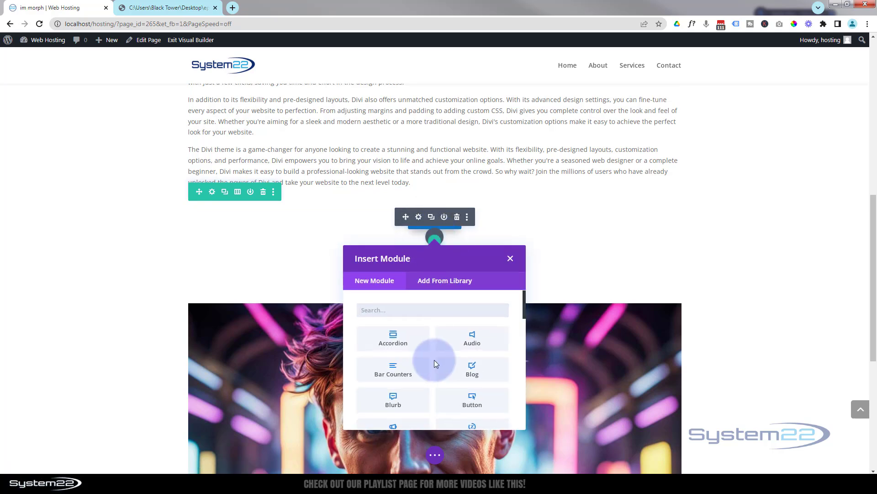
scroll("down", 3)
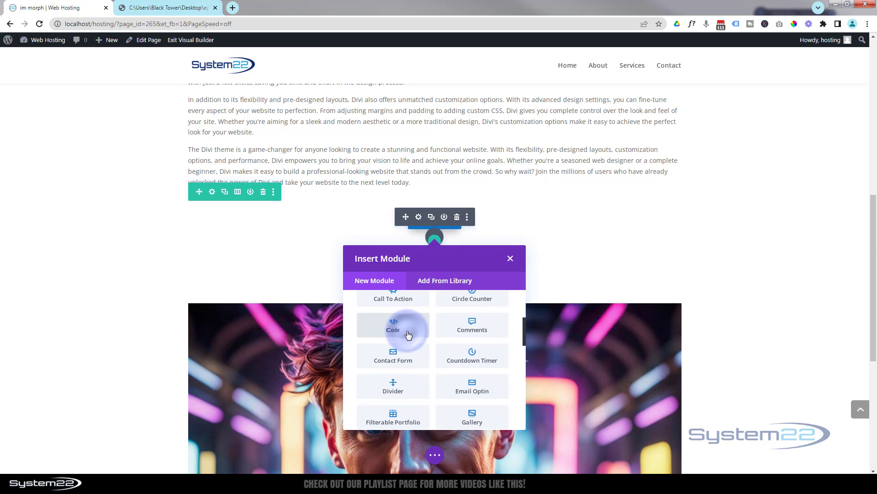
left_click(393, 324)
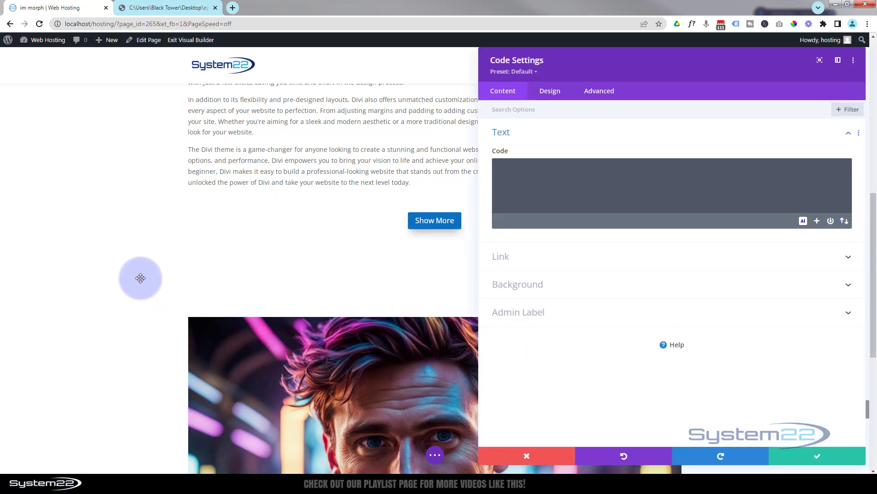
mouse_move(140, 275)
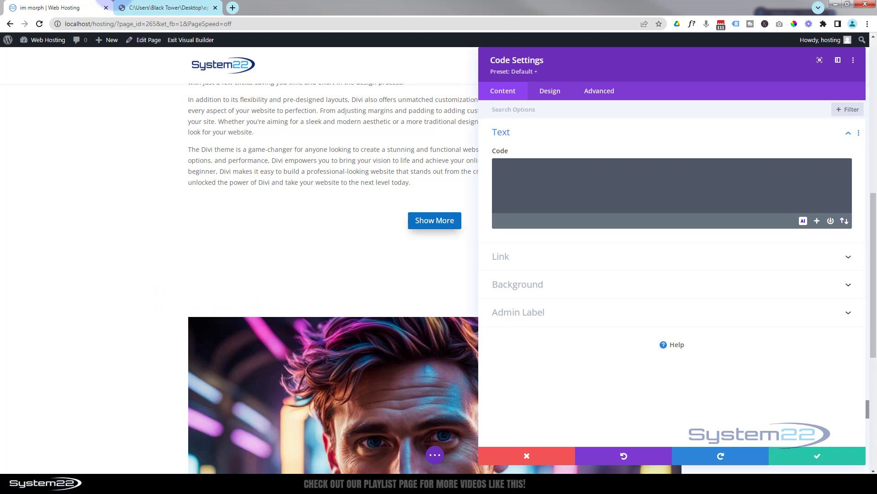
left_click(169, 8)
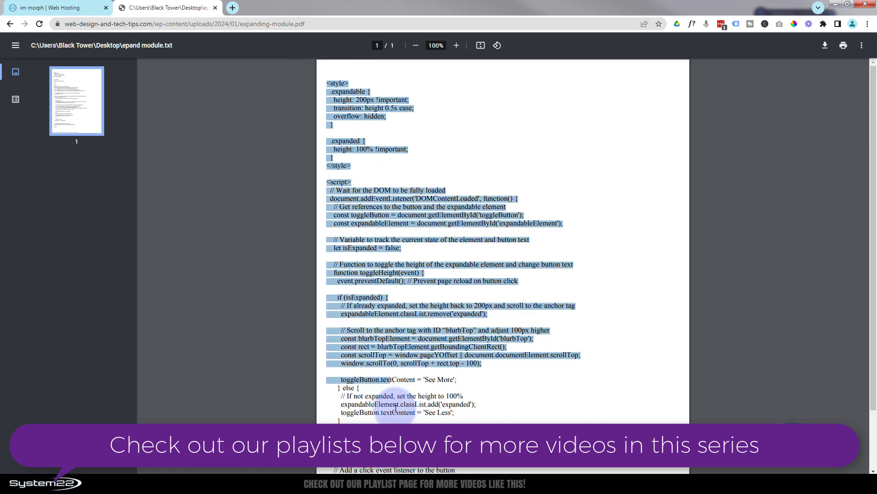
Step: Copy the expanding-module style and script, then start entering it in the code field
scroll("down", 3)
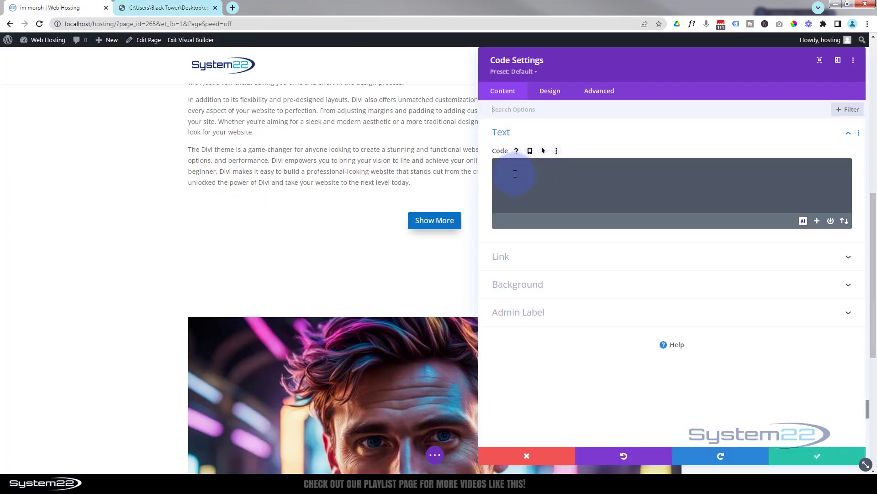
left_click(515, 173)
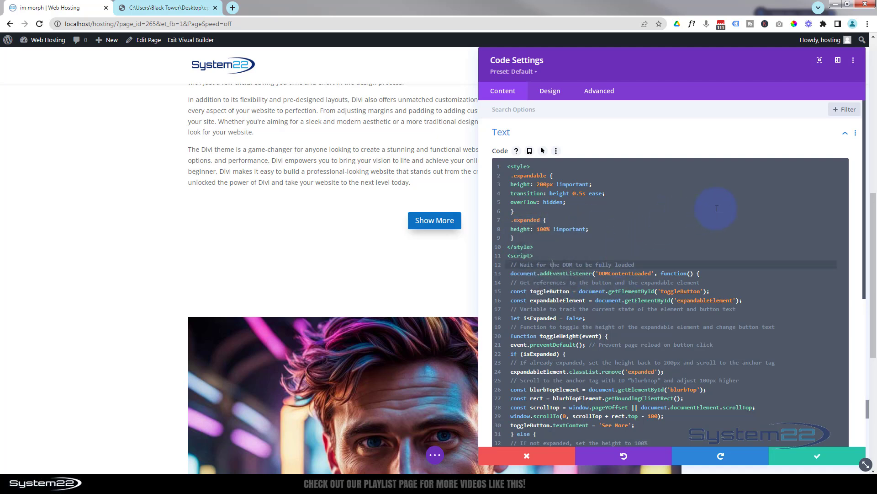
Step: Save the Code module with the toggle code and open the logo-and-text blurb's settings
scroll("down", 3)
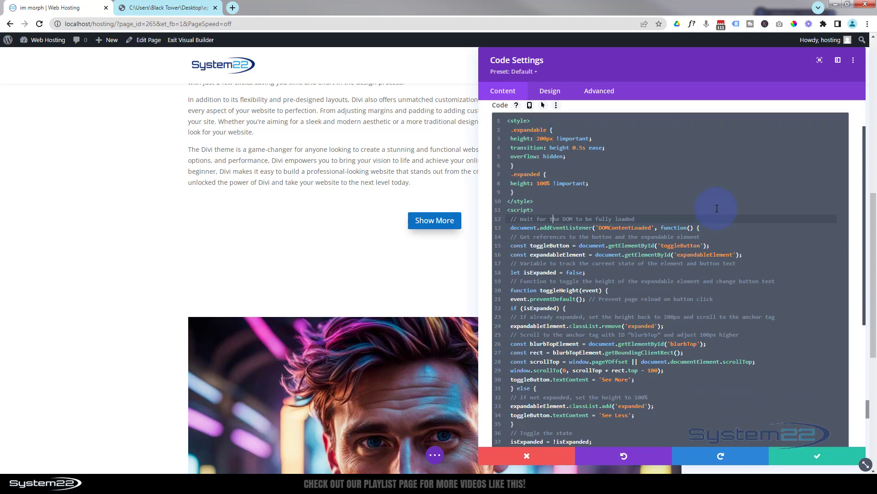
scroll("down", 3)
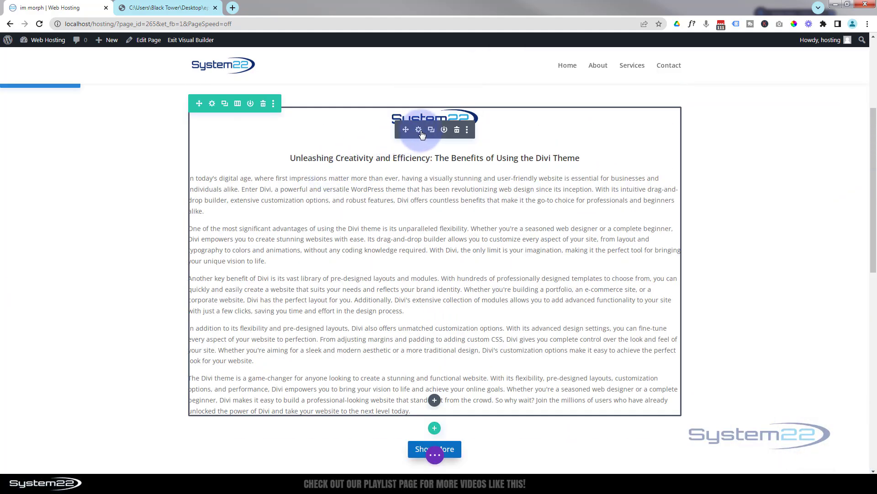
left_click(418, 129)
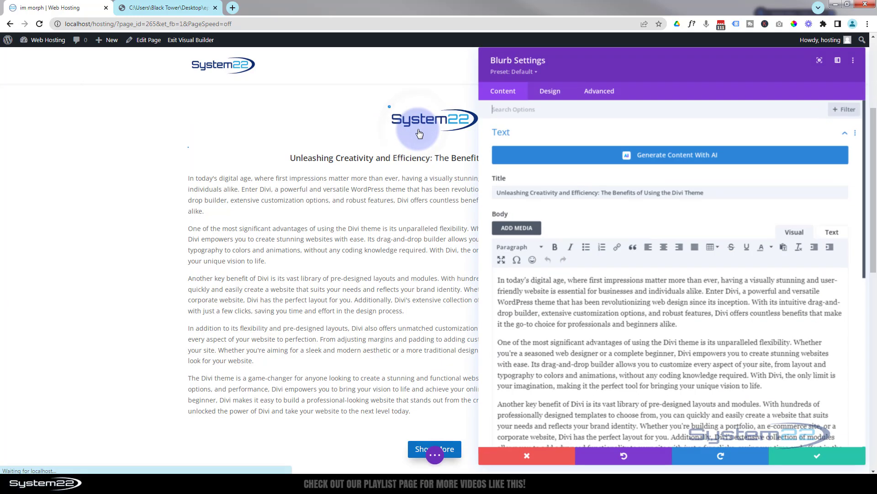
Step: Give the blurb the CSS class 'expandable' in Advanced settings and save it
left_click(598, 90)
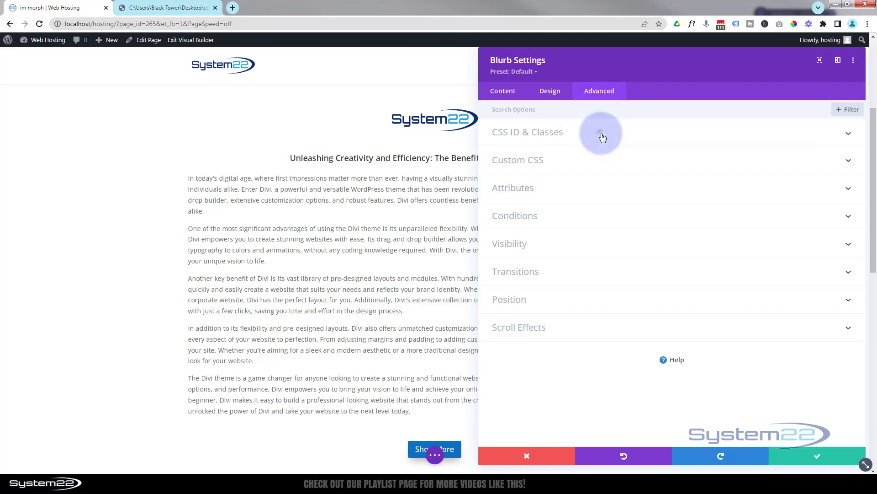
left_click(527, 132)
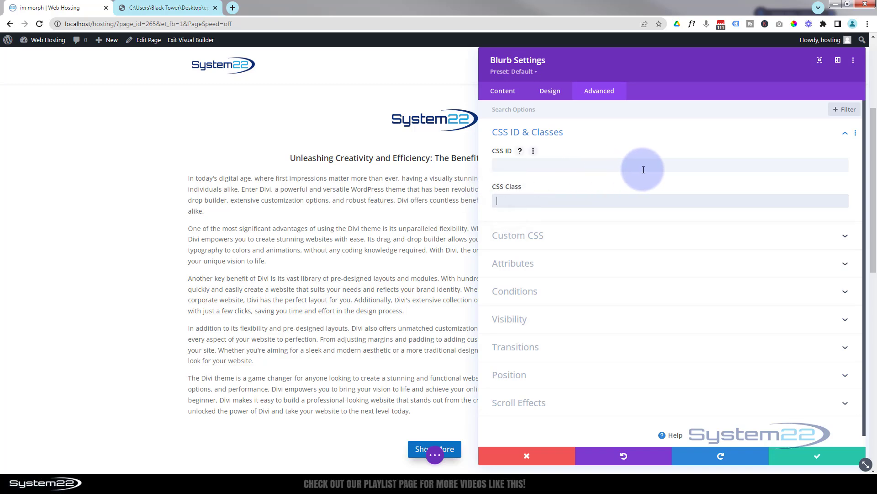
type("expandable")
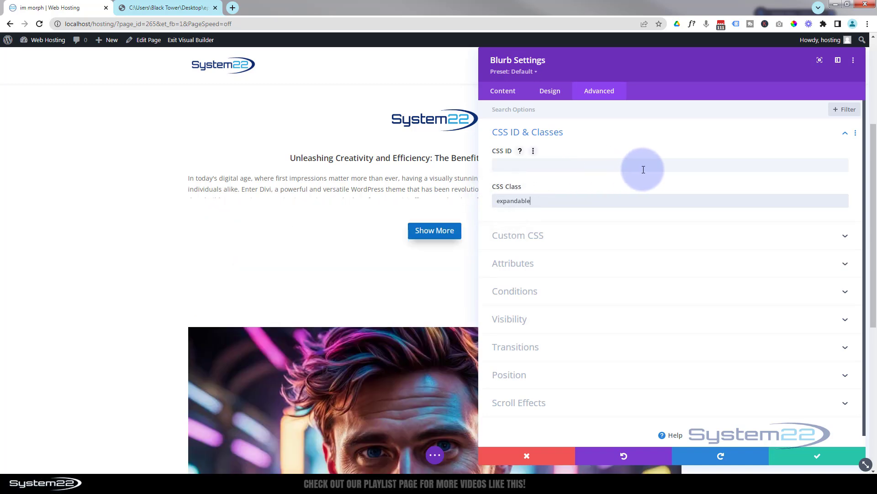
left_click(520, 201)
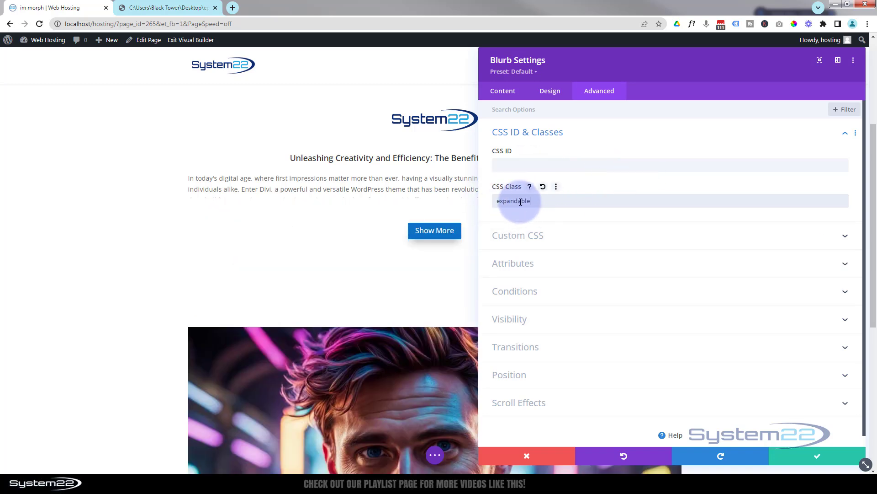
mouse_move(551, 205)
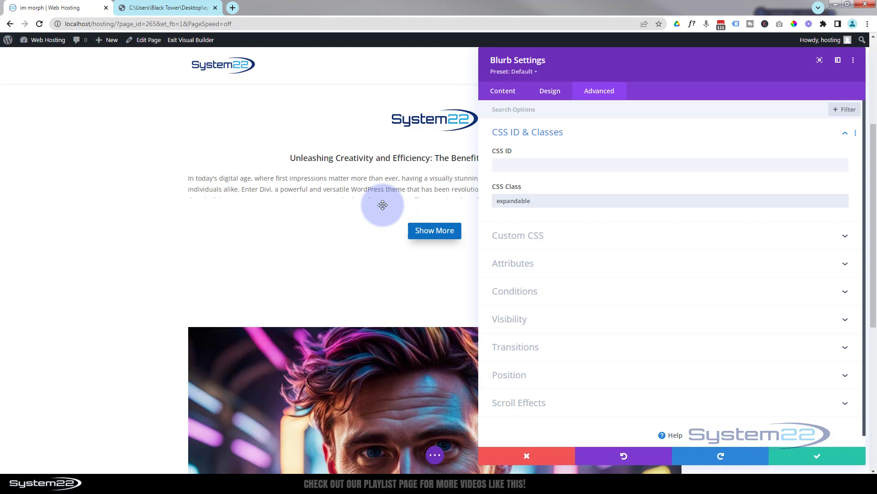
mouse_move(349, 202)
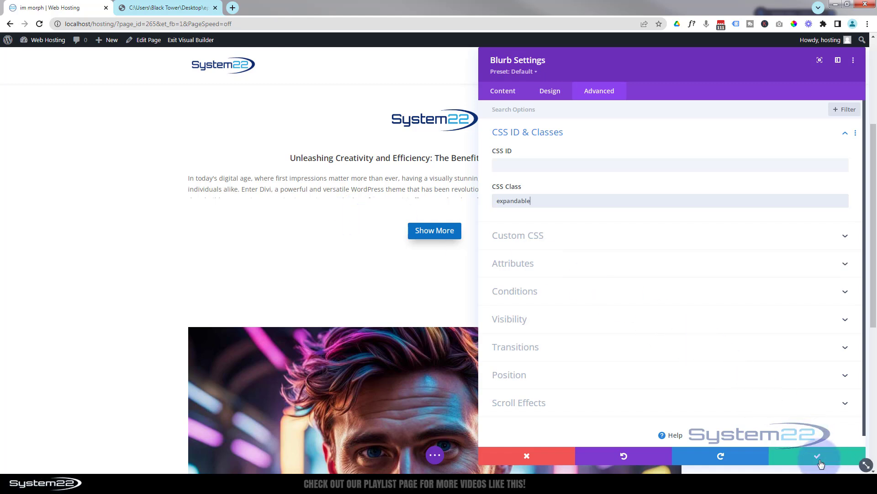
left_click(821, 456)
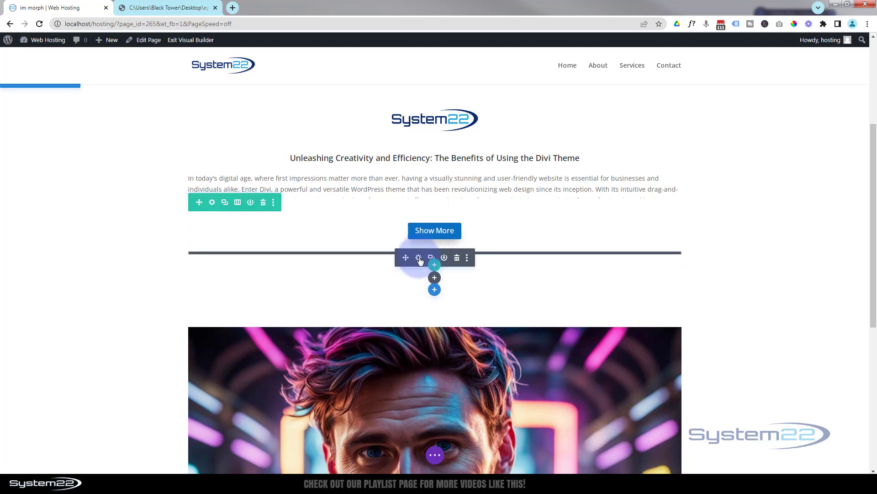
Step: Reopen the Code module's collapse snippet and edit its value, entering 1px
left_click(419, 258)
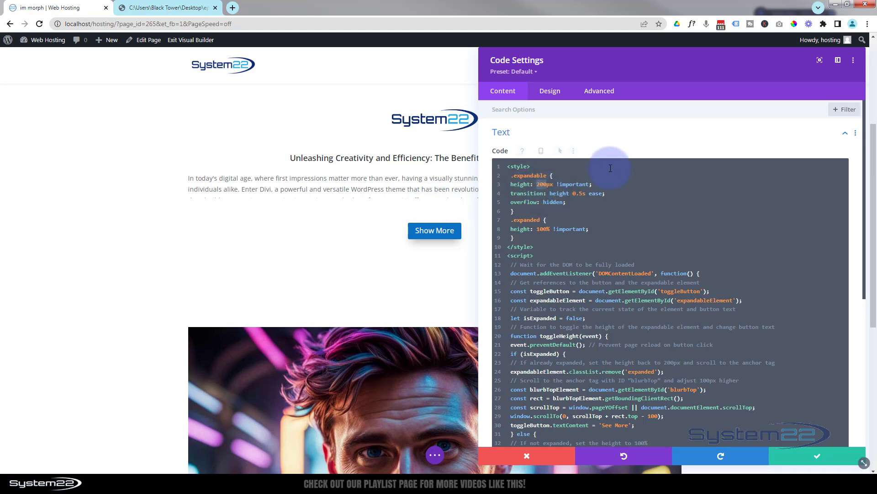
type("1px")
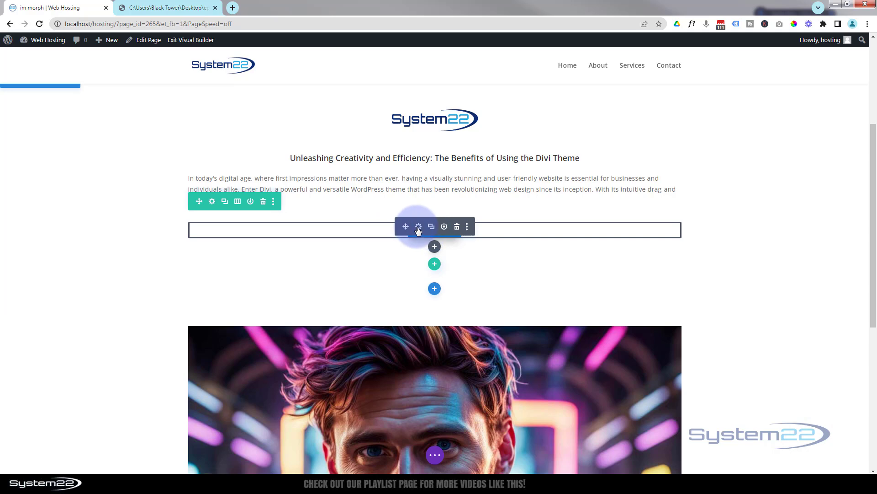
Step: Set the Show More button's CSS ID to toggleButton under Advanced settings and save
left_click(418, 226)
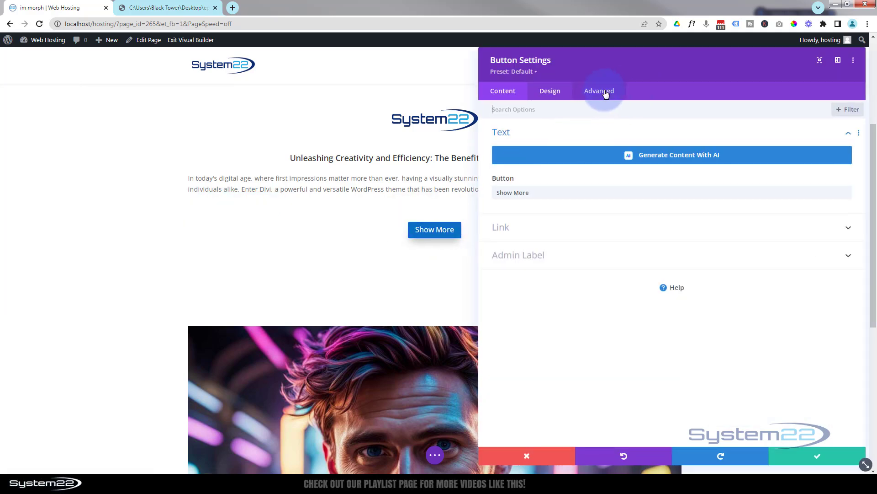
left_click(599, 90)
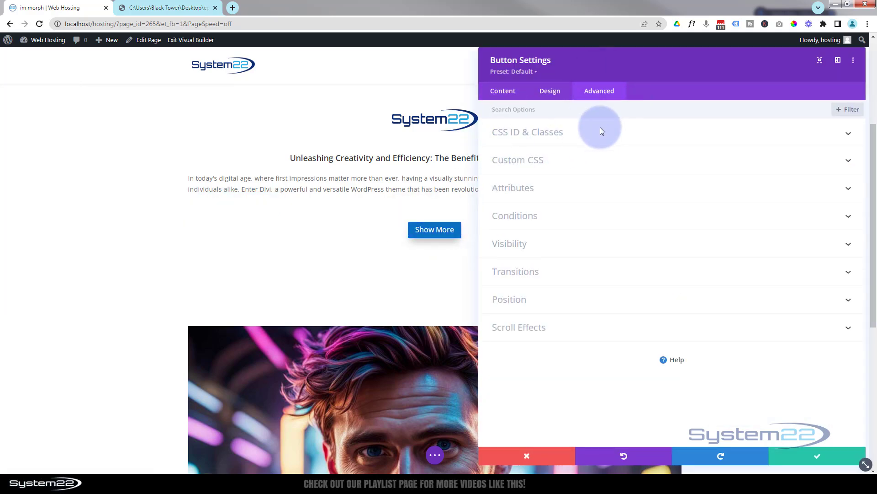
left_click(527, 132)
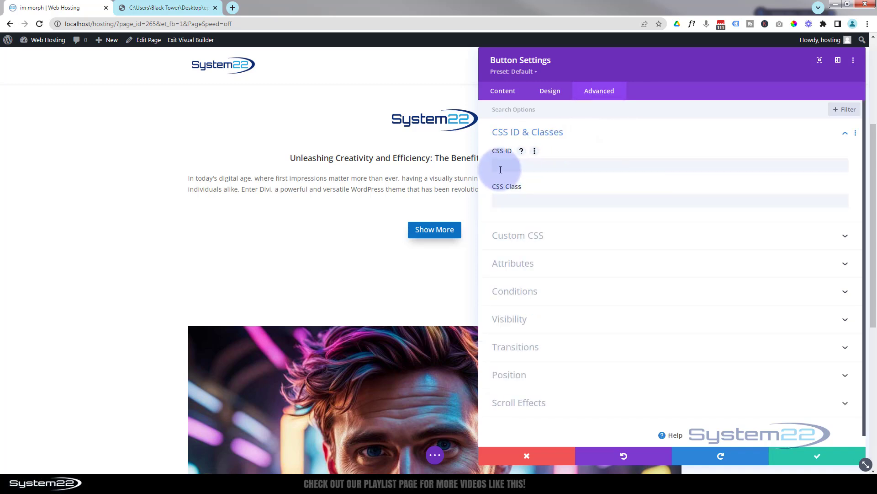
type("toggleButton")
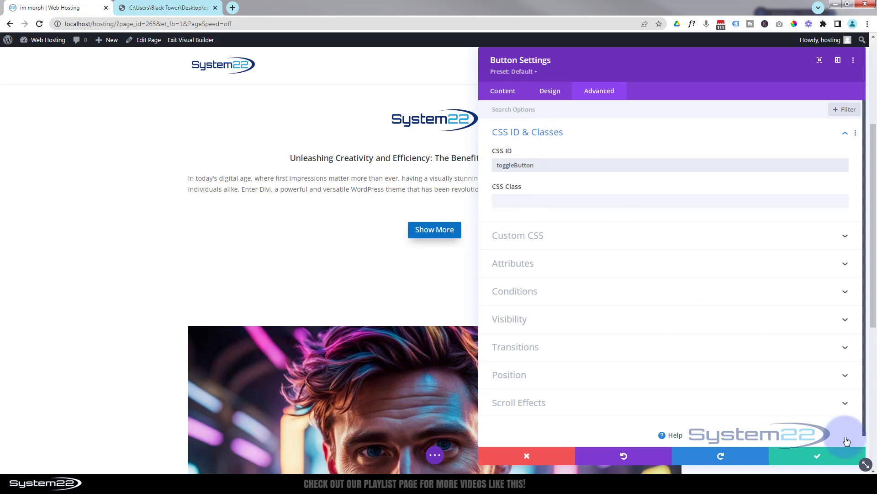
left_click(817, 456)
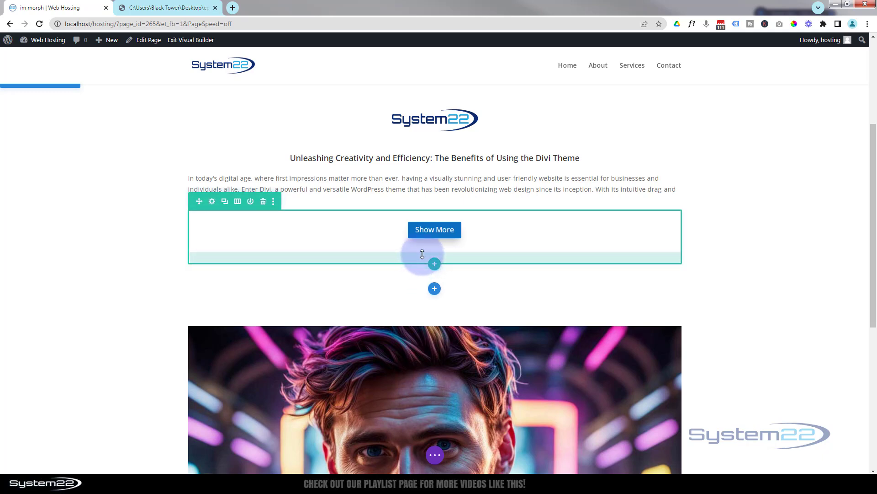
left_click(212, 201)
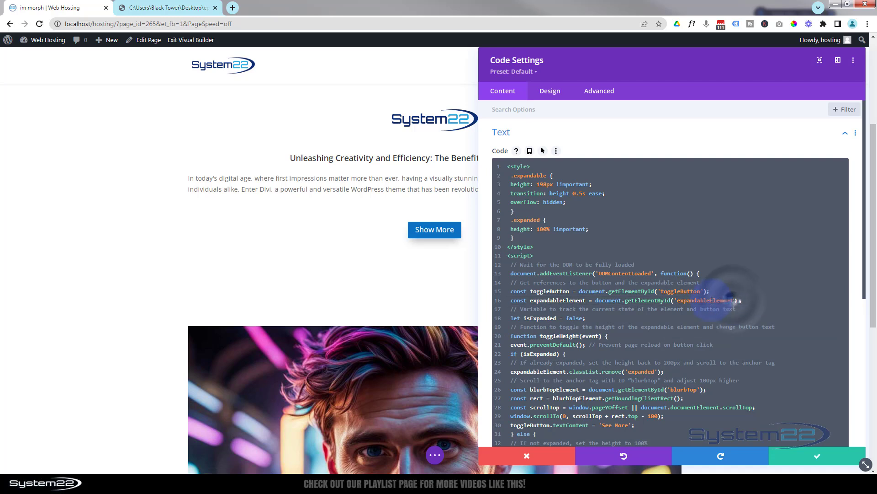
double_click(704, 300)
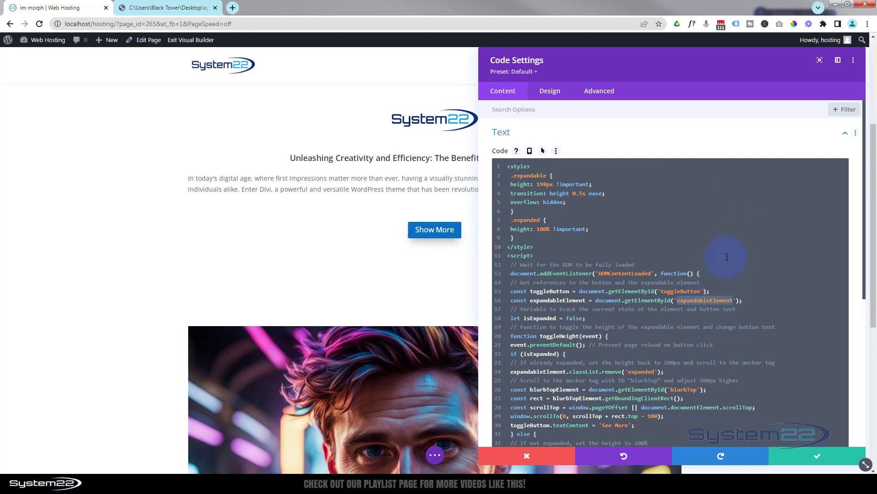
left_click(818, 456)
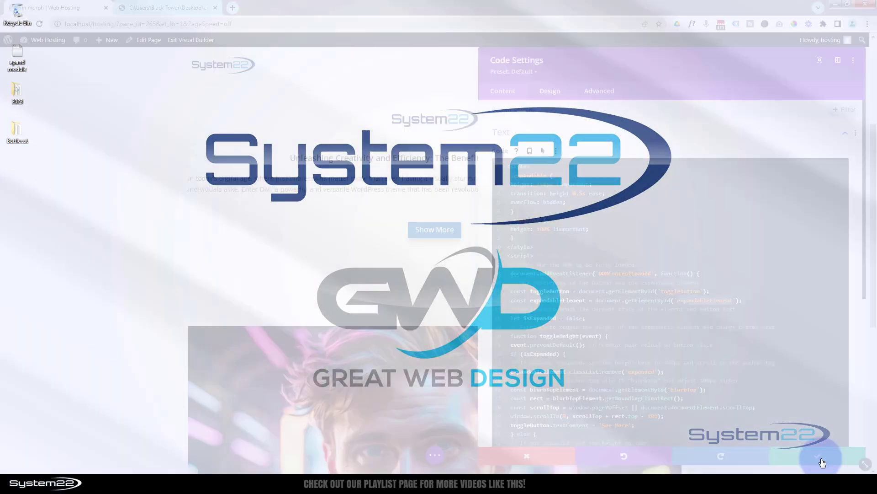
Step: Enter expandableElement as the long-text blurb's CSS ID and save the settings
left_click(821, 462)
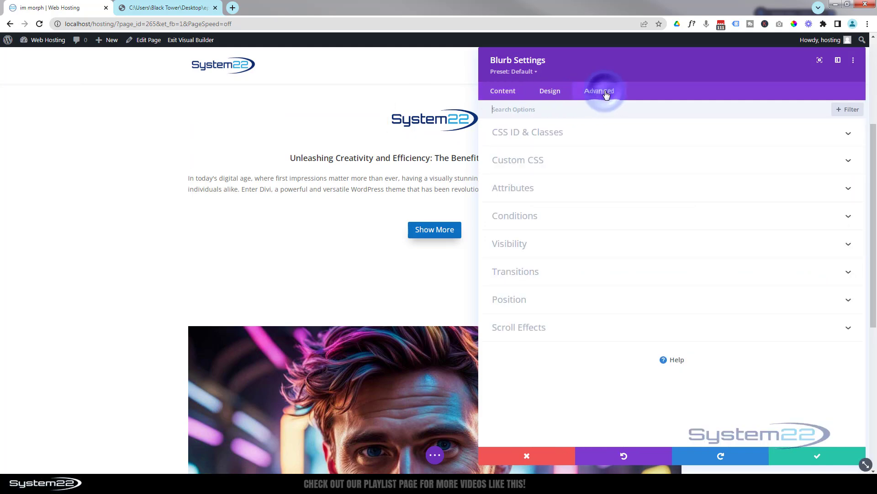
left_click(528, 131)
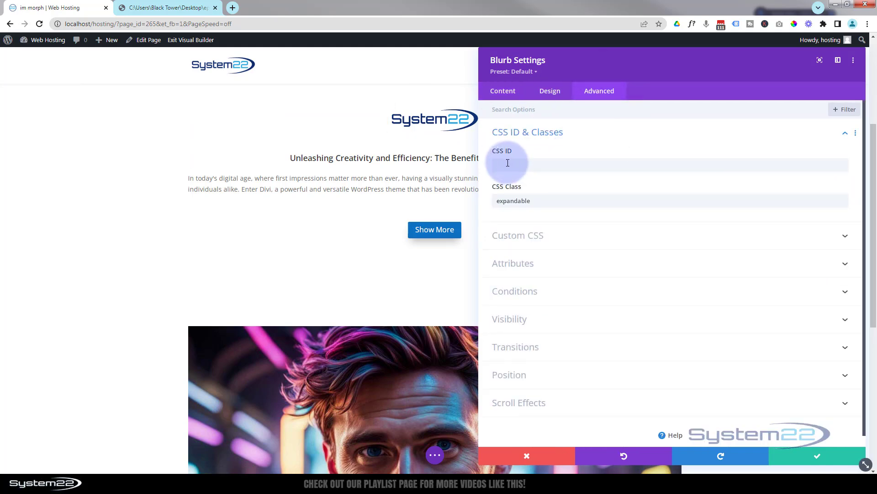
mouse_move(601, 130)
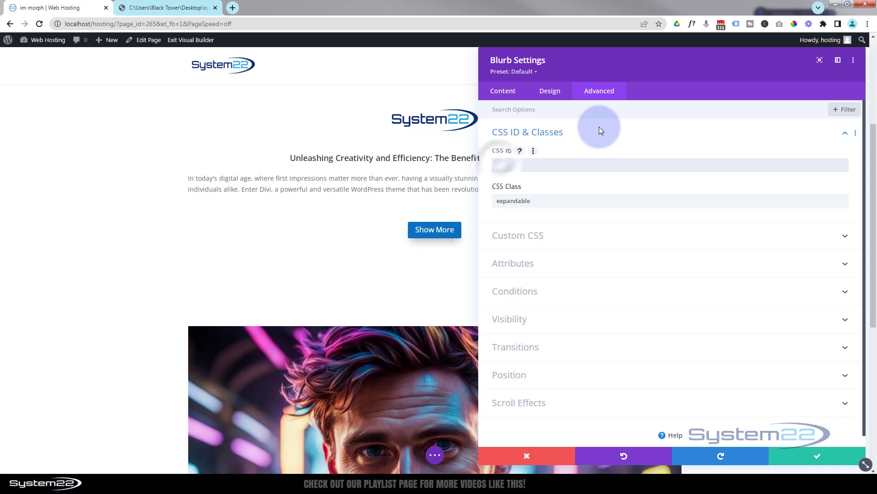
type("expandableElement")
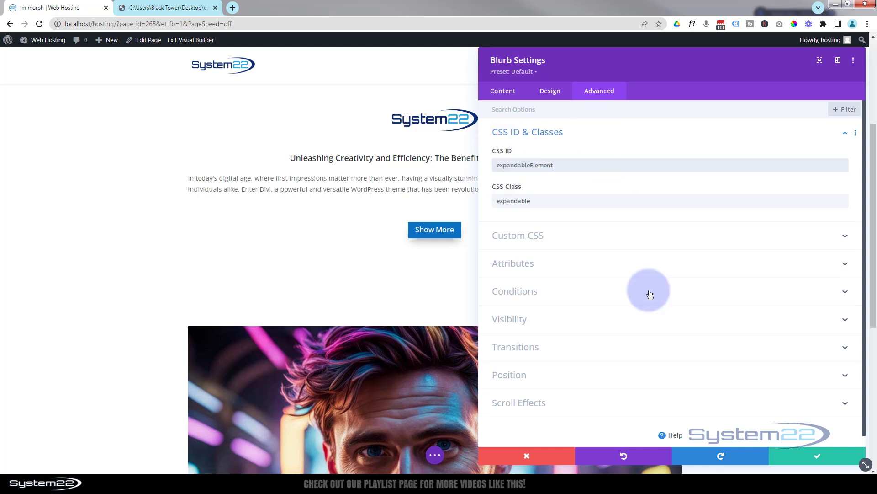
mouse_move(813, 456)
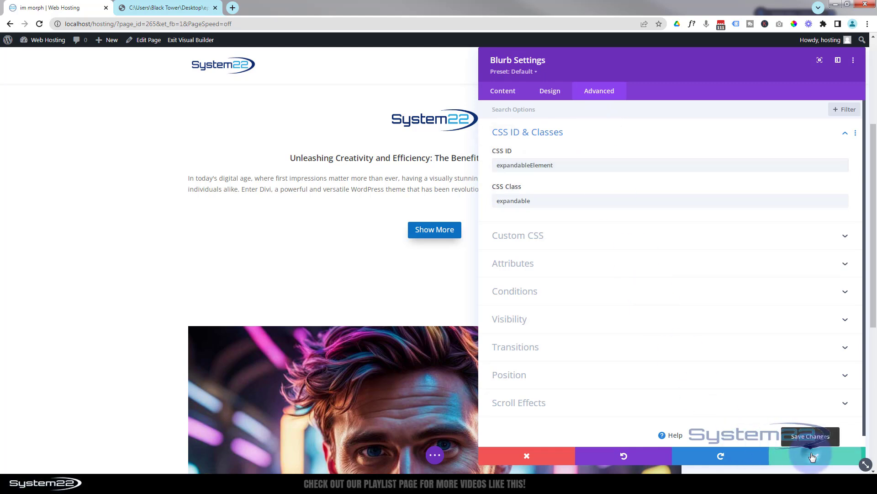
left_click(814, 457)
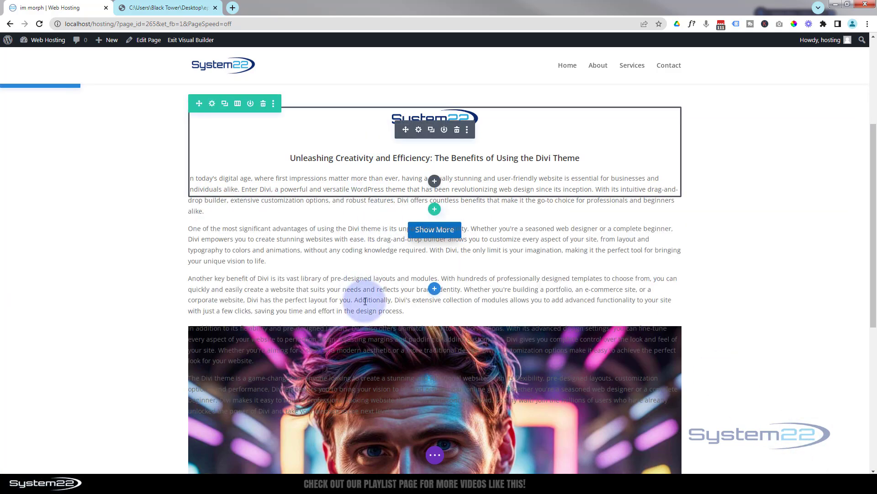
mouse_move(372, 125)
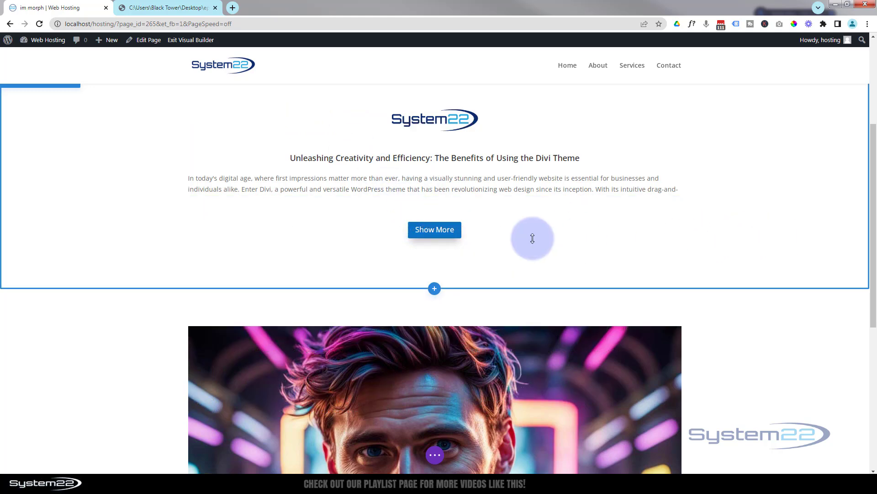
left_click(533, 238)
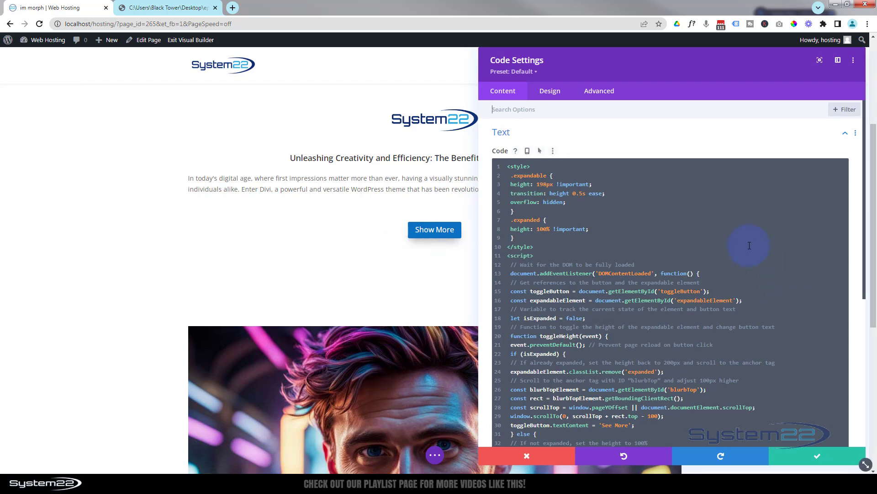
scroll("down", 3)
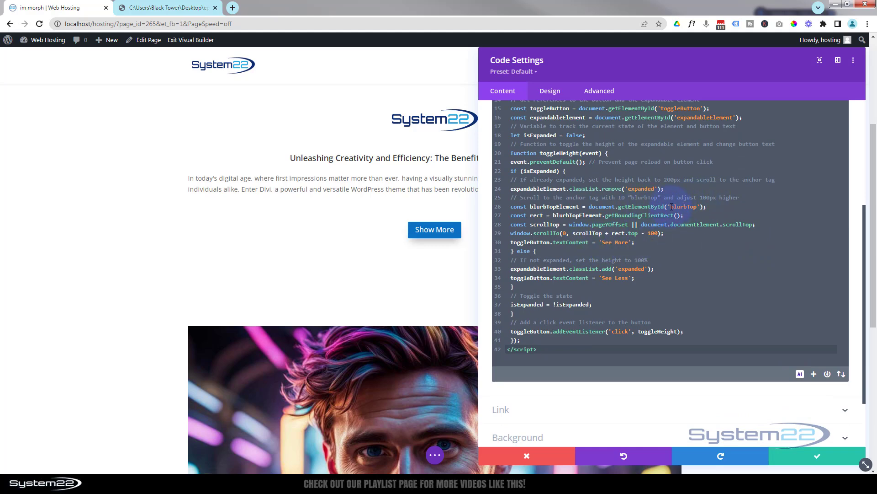
left_click_drag(696, 207, 646, 260)
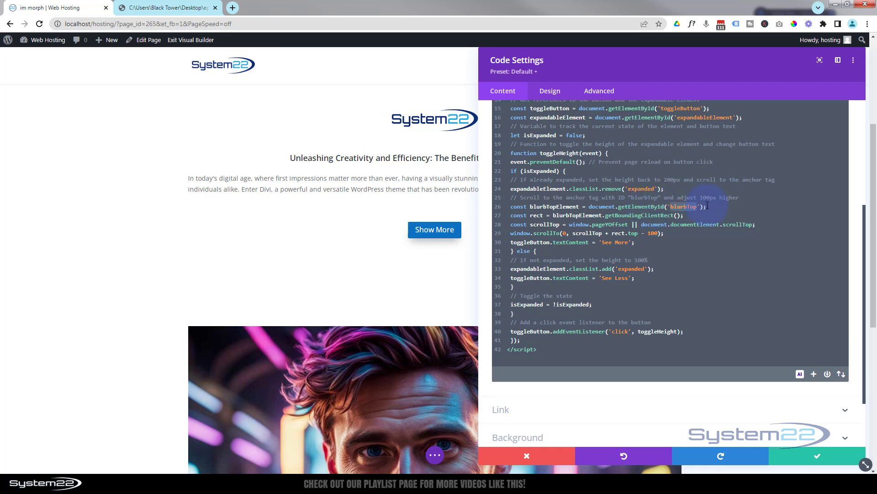
mouse_move(804, 457)
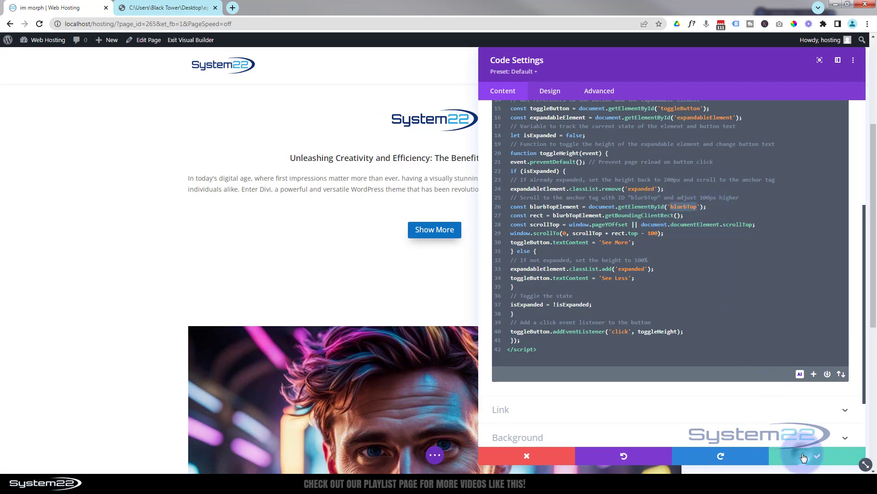
left_click(818, 455)
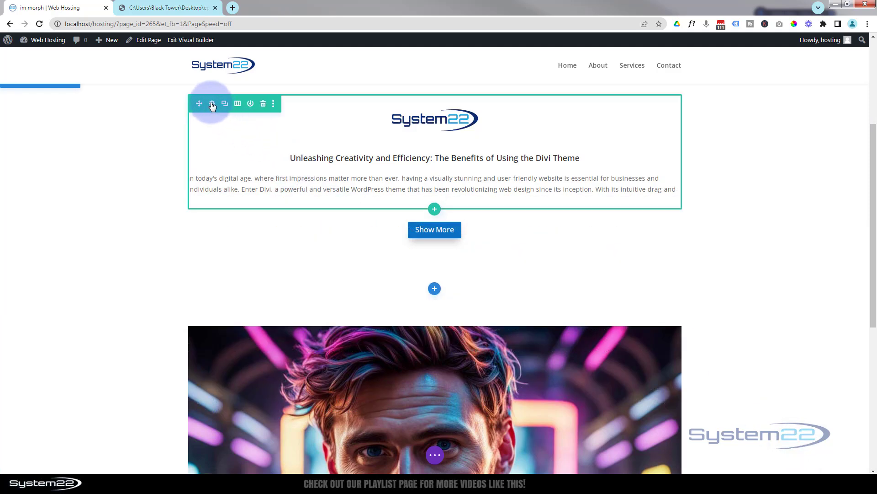
Step: Set the logo blurb's row CSS ID to blurbTop in Advanced settings and save
left_click(212, 103)
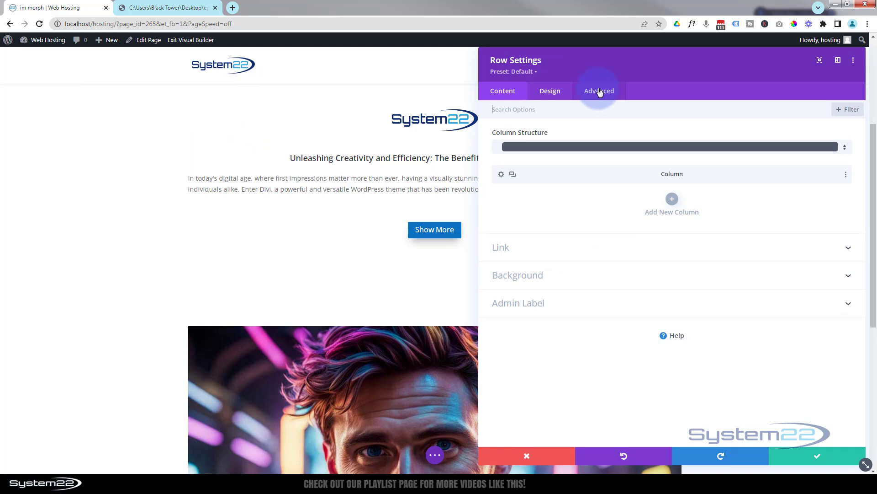
left_click(598, 90)
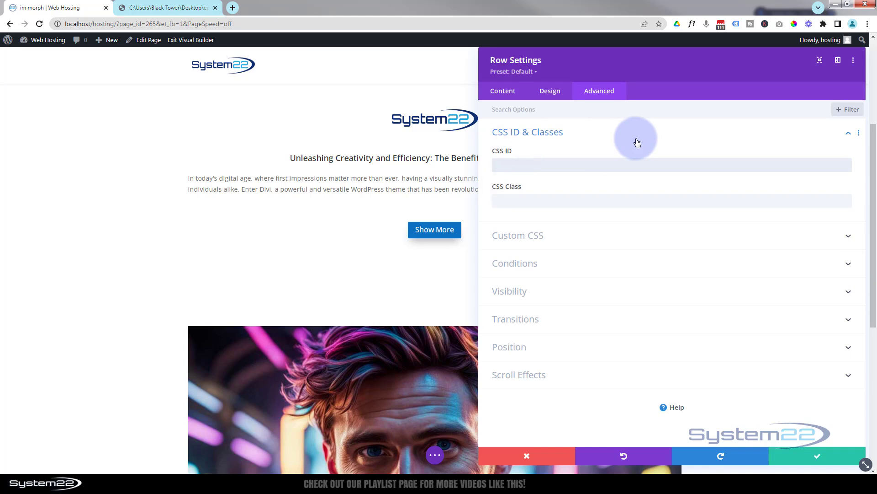
type("blurbTop")
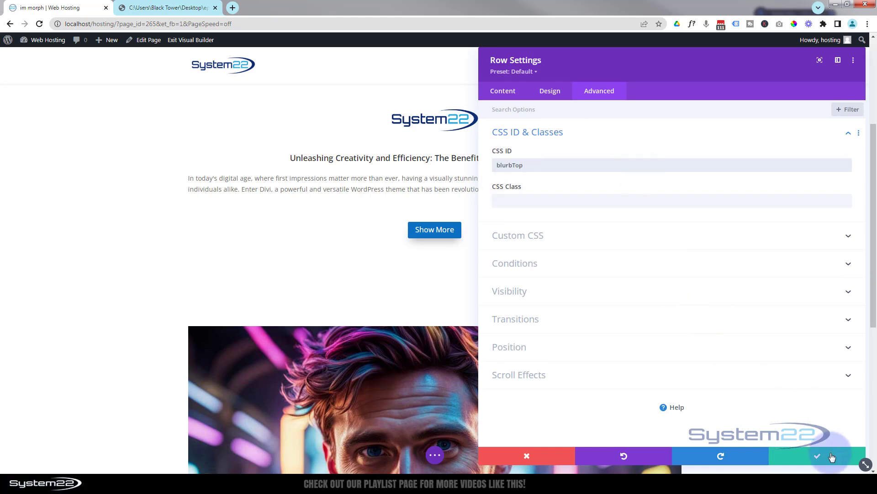
left_click(817, 456)
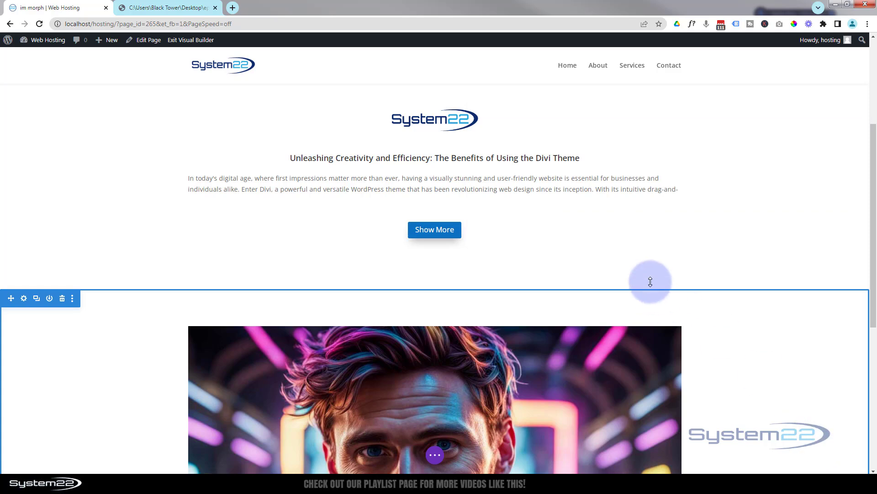
left_click(435, 229)
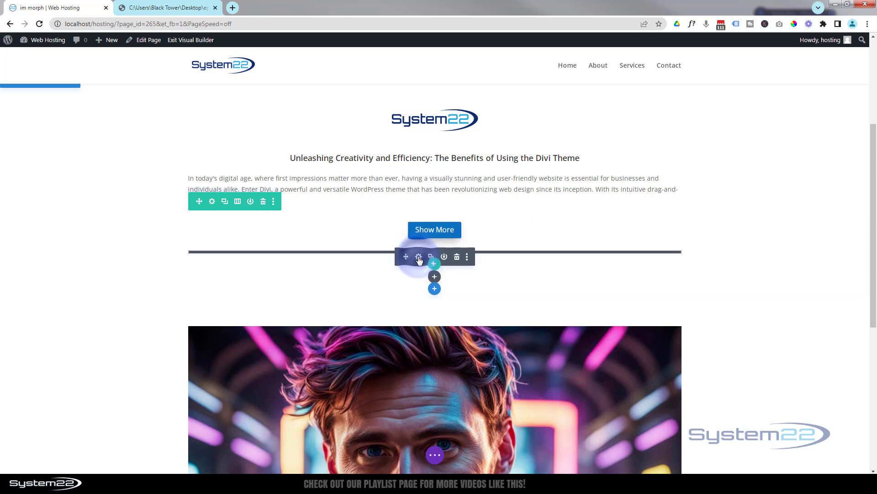
Step: Edit the Code module script's button label to toggle Show More/Show Less, then save
left_click(418, 256)
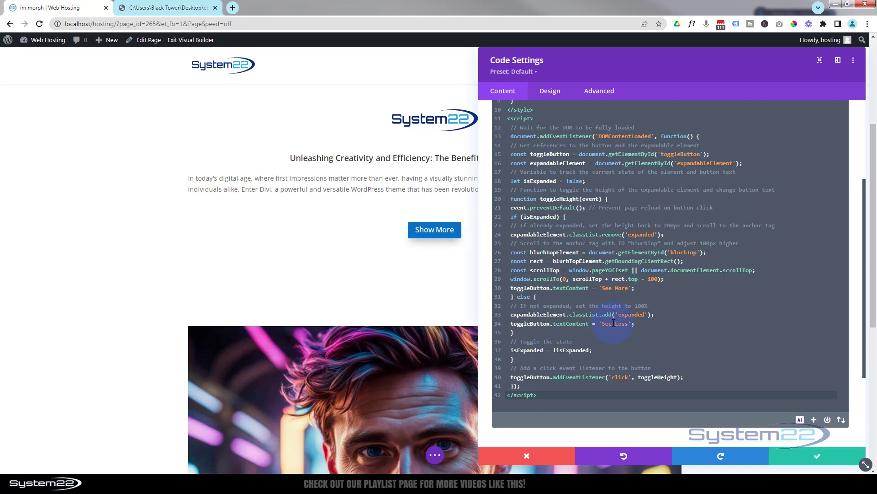
left_click_drag(604, 287, 604, 349)
type("how")
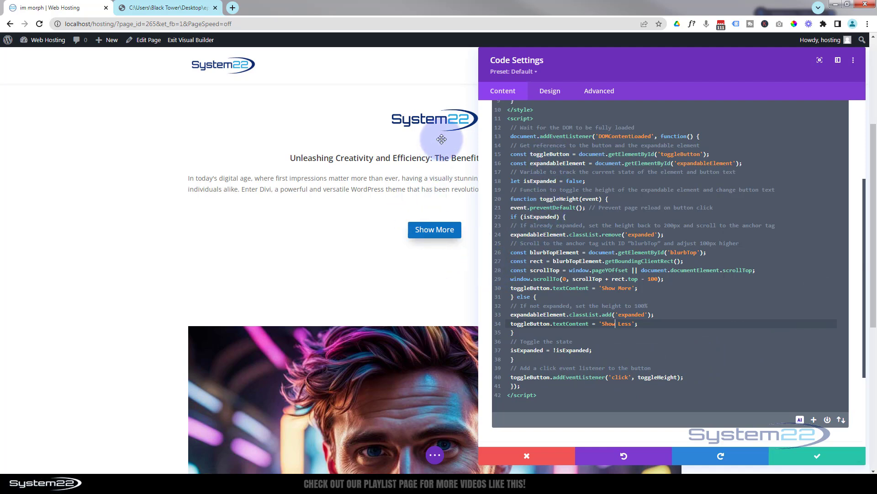
mouse_move(830, 452)
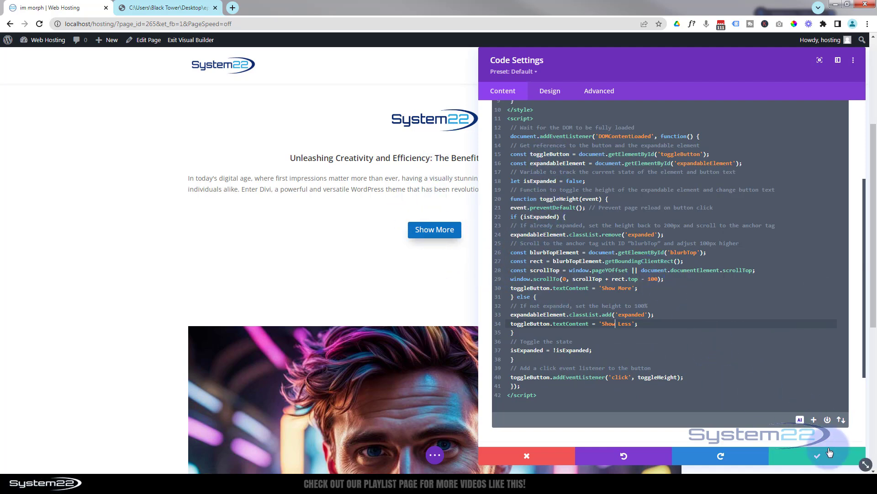
mouse_move(827, 456)
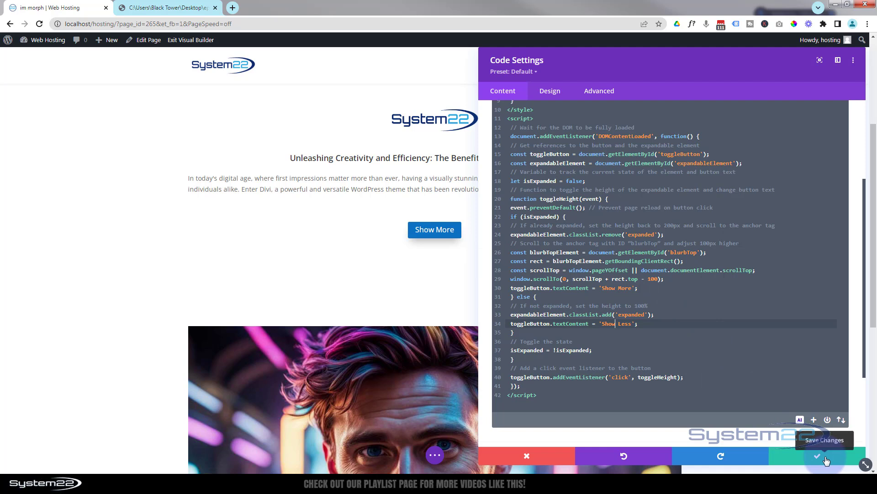
left_click(817, 455)
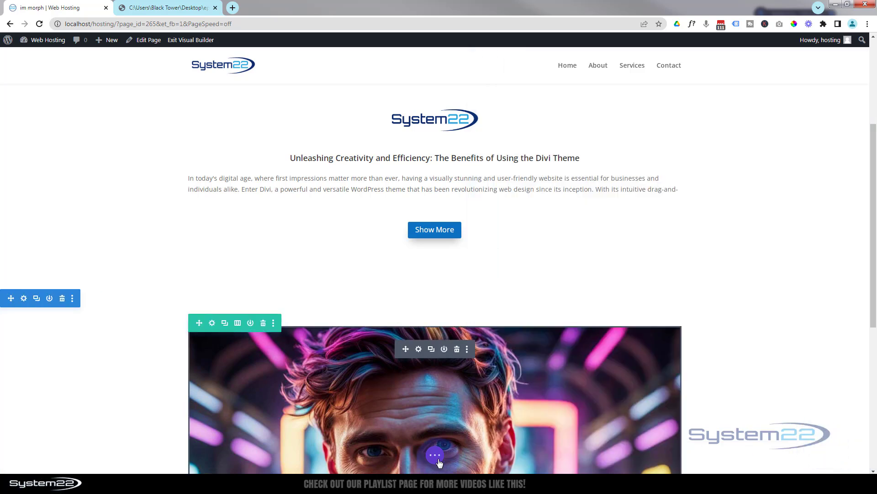
left_click(435, 454)
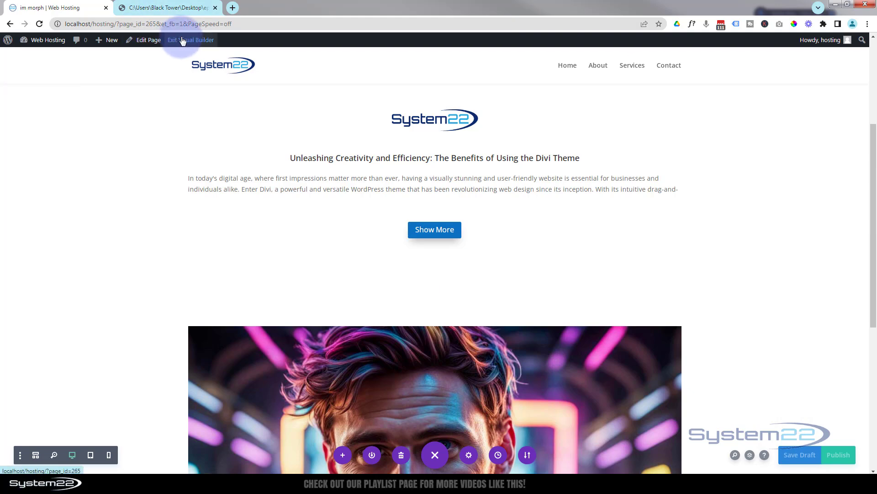
Step: Exit the Visual Builder and scroll to the collapsed blurb with its Show More button
left_click(191, 39)
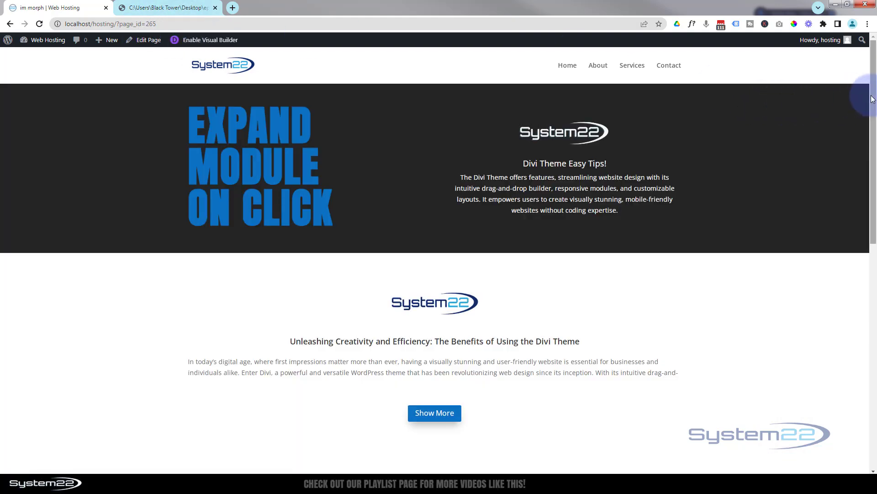
scroll("down", 3)
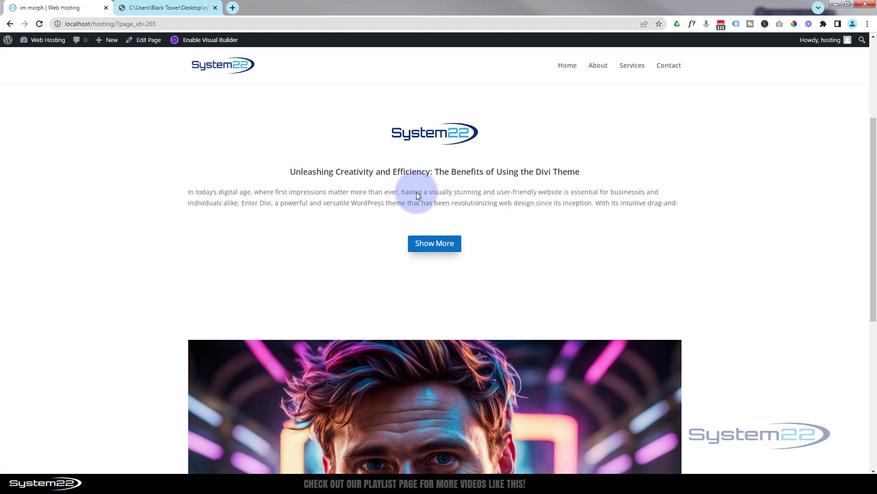
mouse_move(435, 247)
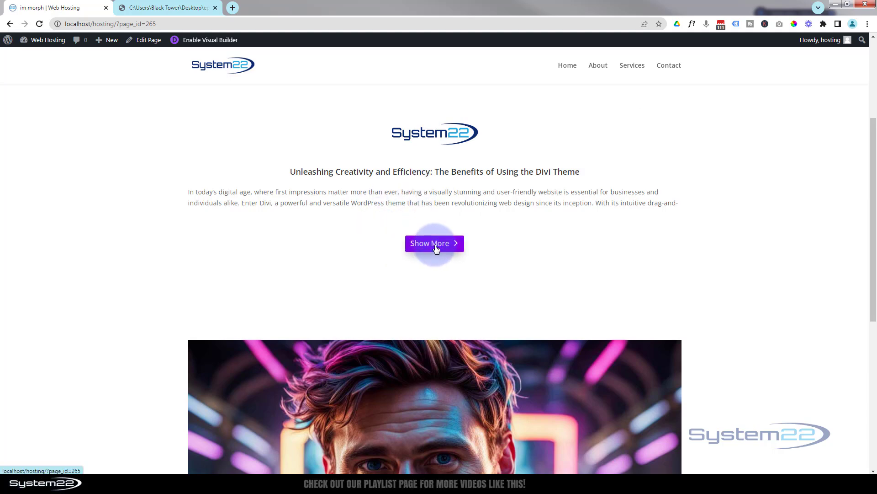
left_click(435, 244)
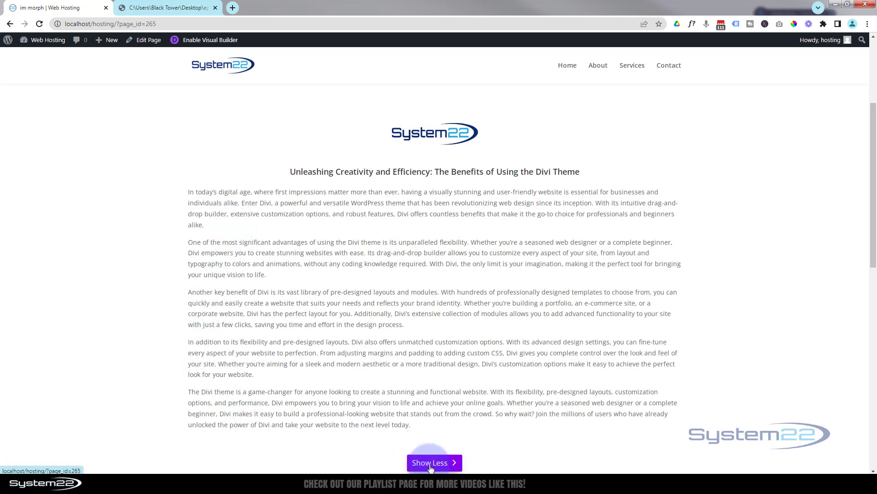
left_click(434, 462)
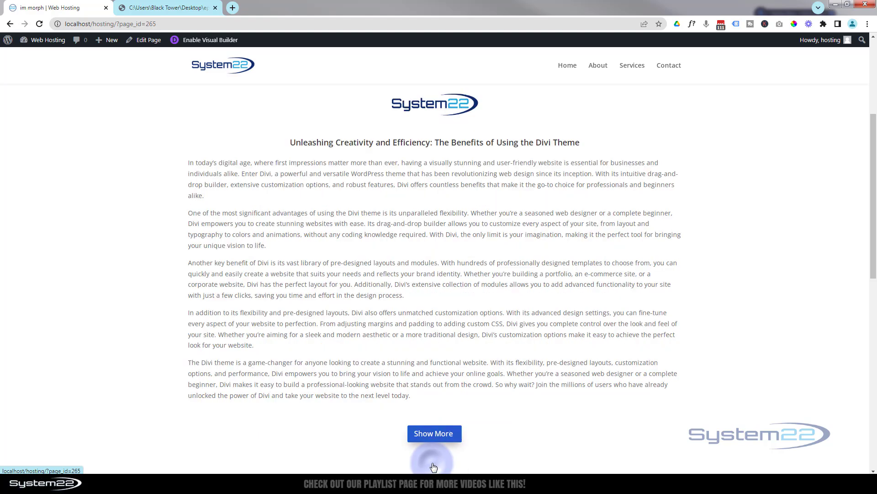
left_click(434, 434)
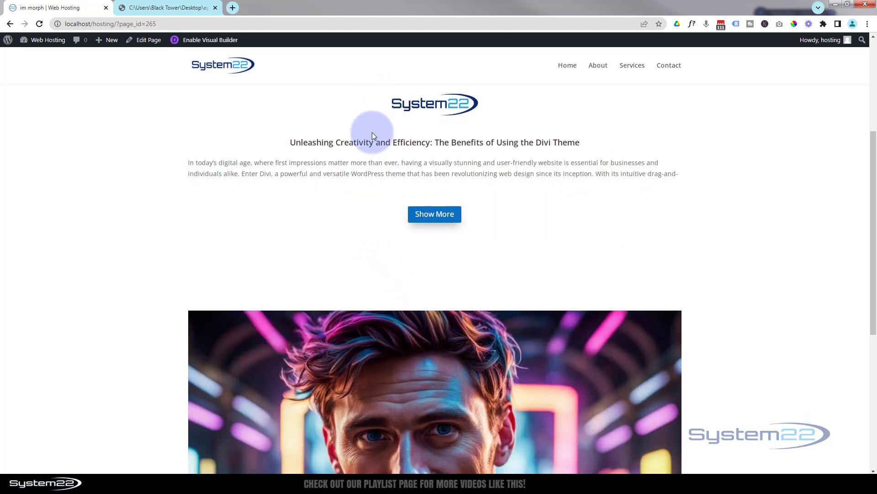
mouse_move(422, 234)
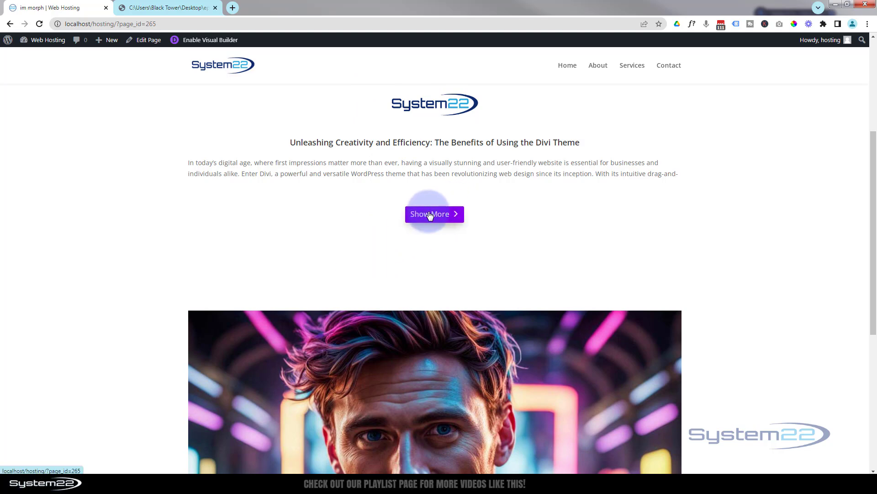
left_click(429, 214)
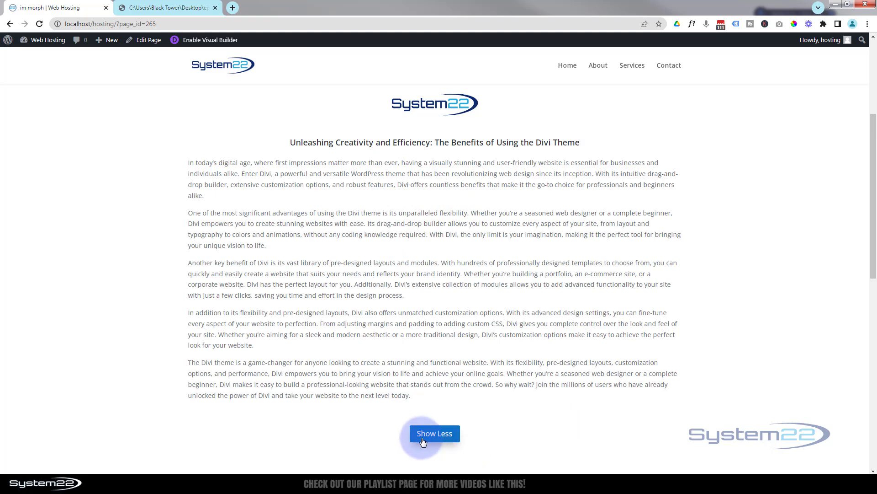
left_click(435, 433)
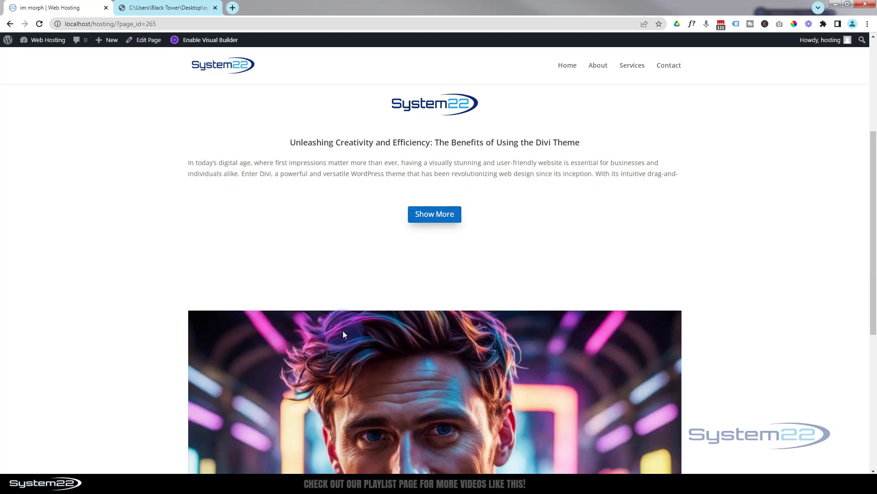
mouse_move(430, 217)
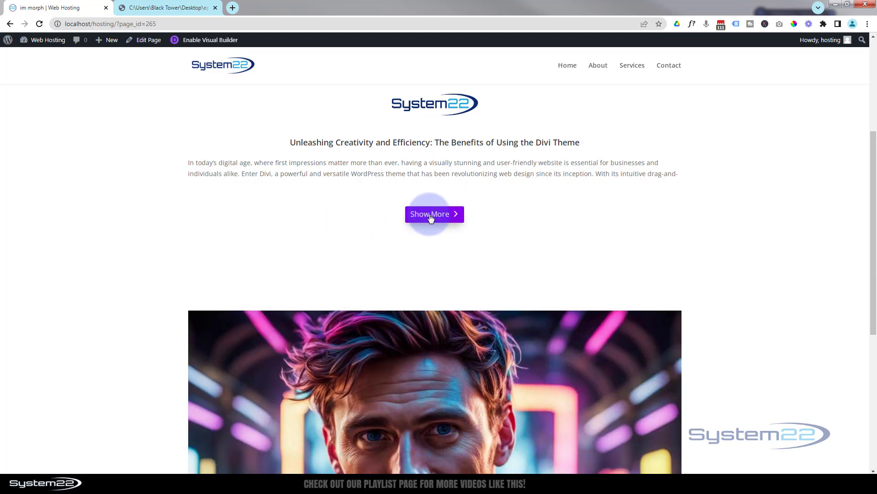
left_click(430, 214)
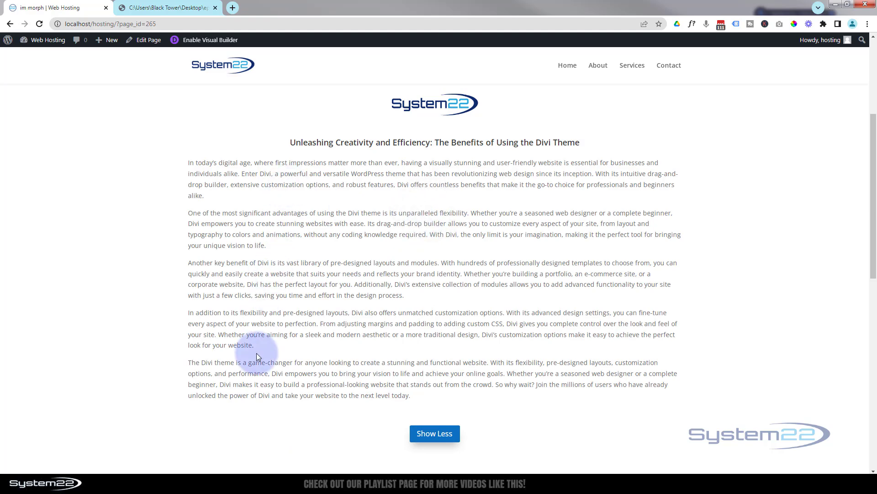
left_click(434, 433)
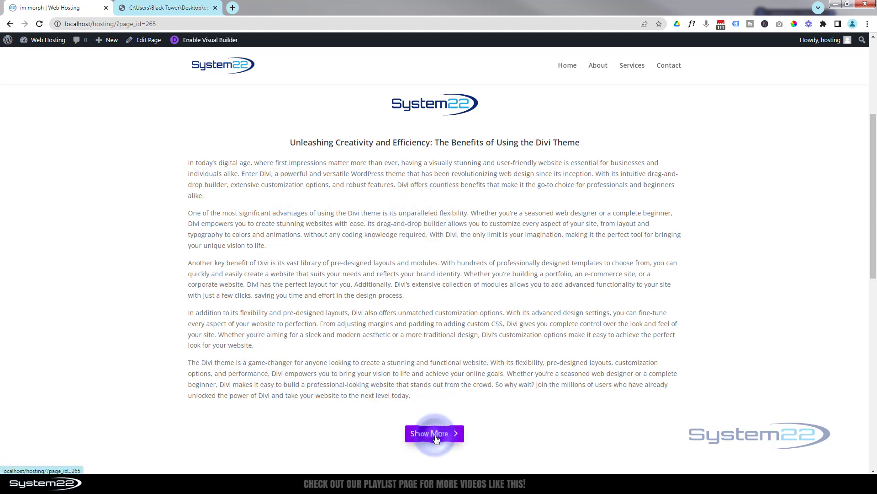
left_click(435, 433)
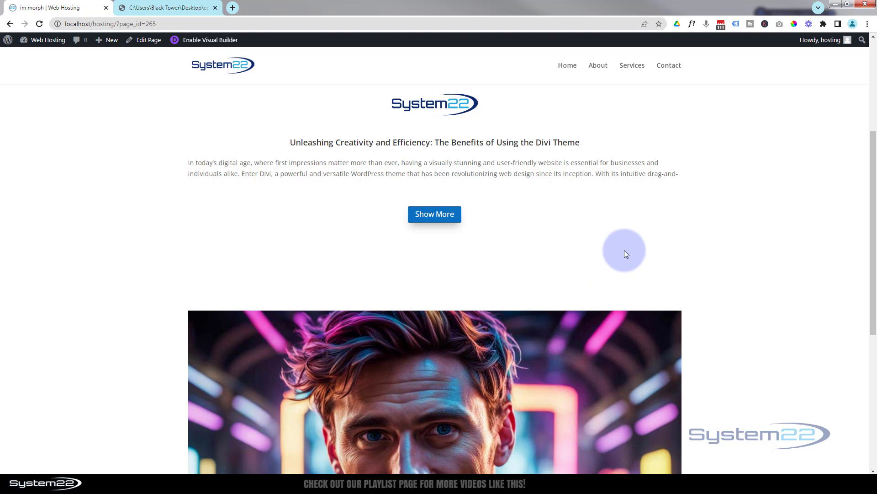
mouse_move(625, 254)
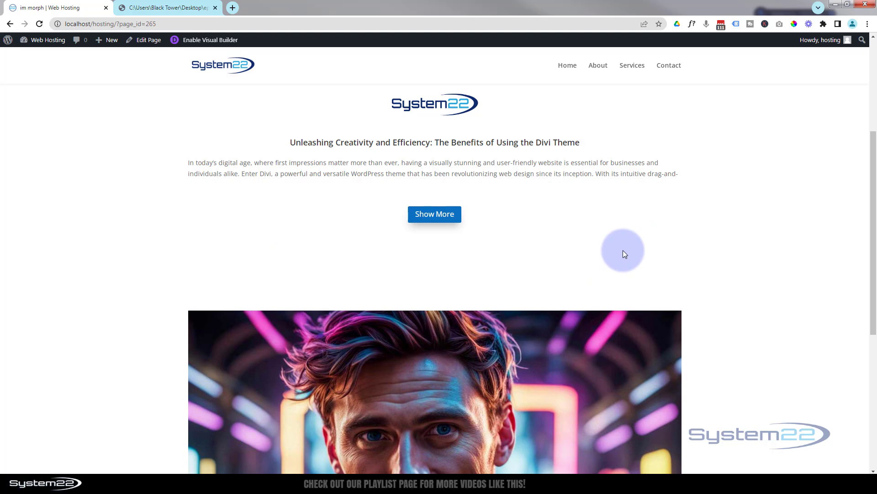
mouse_move(220, 227)
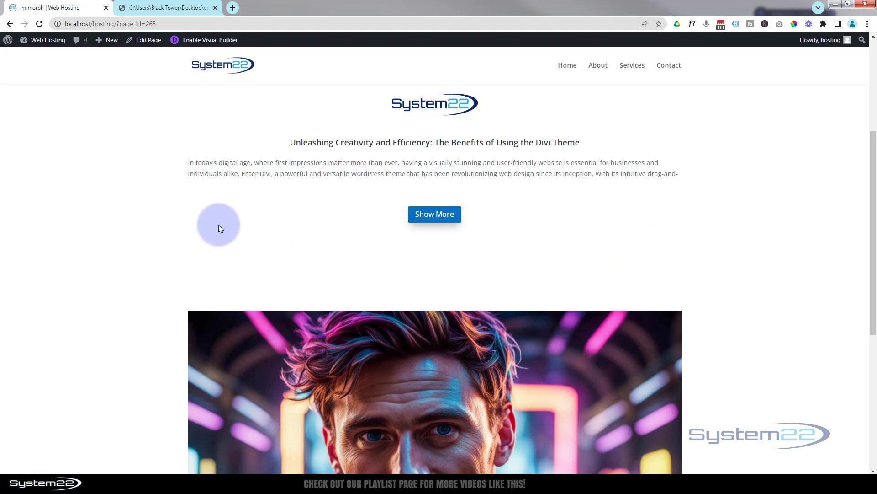
left_click(434, 214)
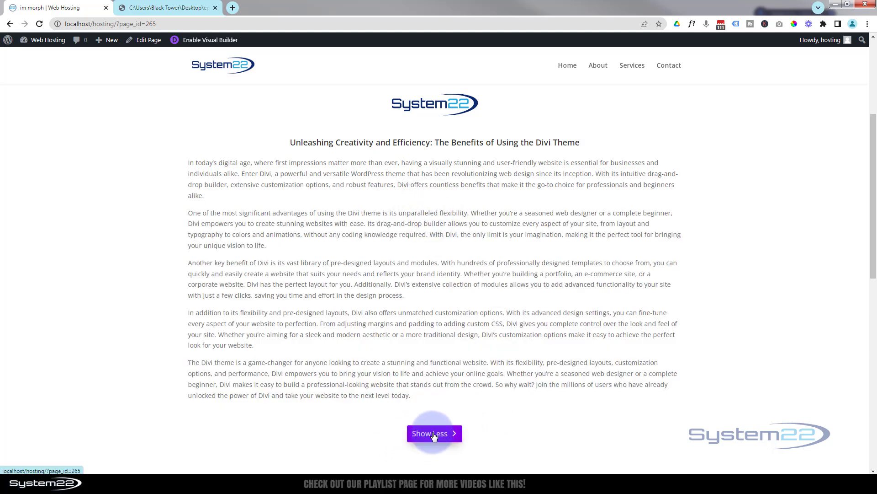
left_click(434, 433)
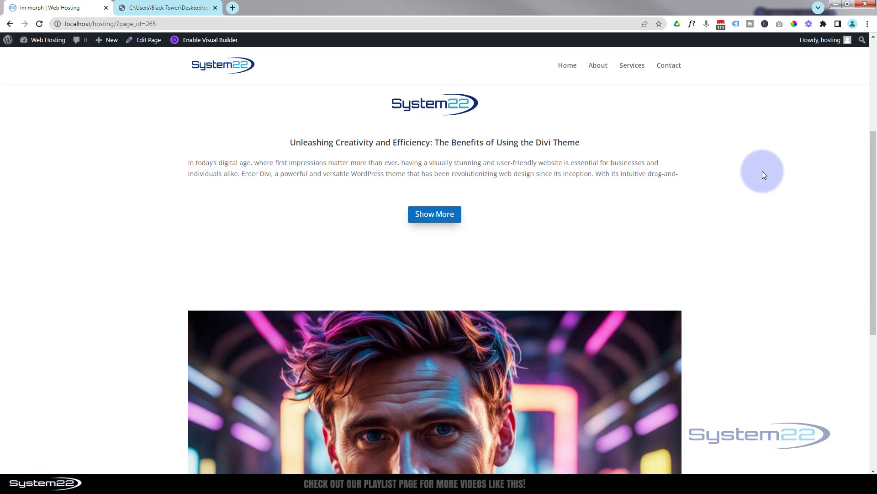
mouse_move(761, 156)
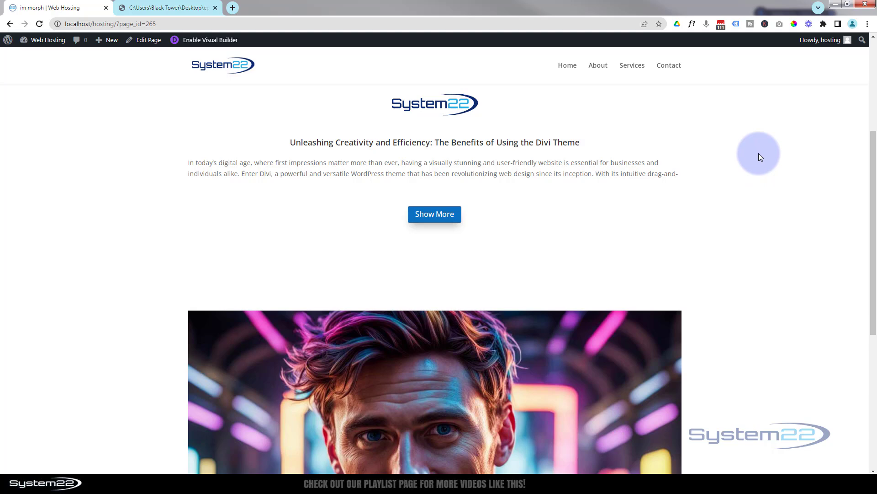
mouse_move(438, 216)
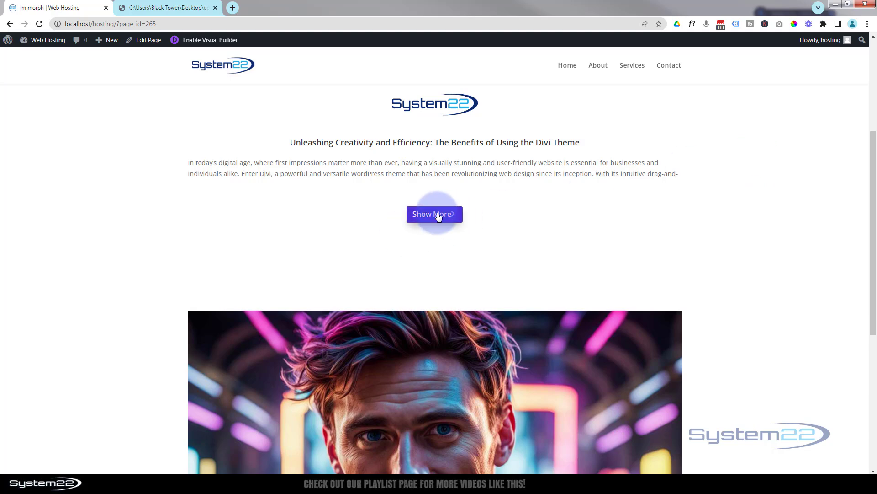
left_click(434, 214)
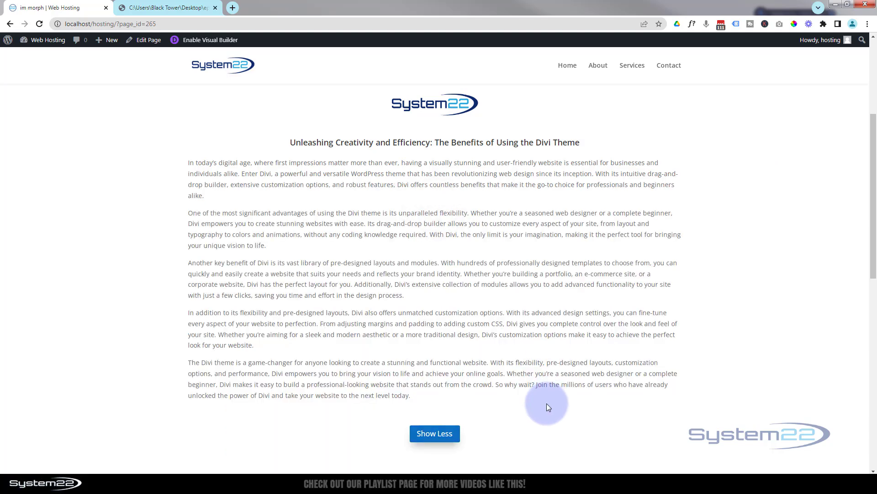
left_click(435, 433)
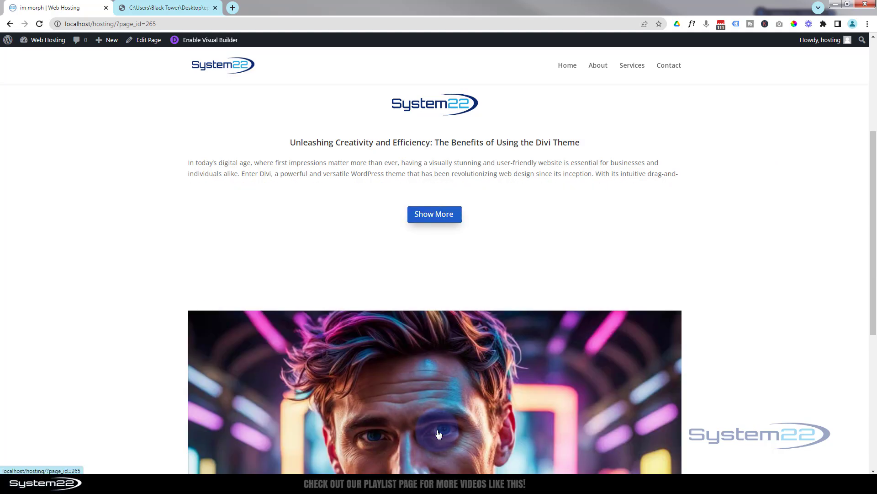